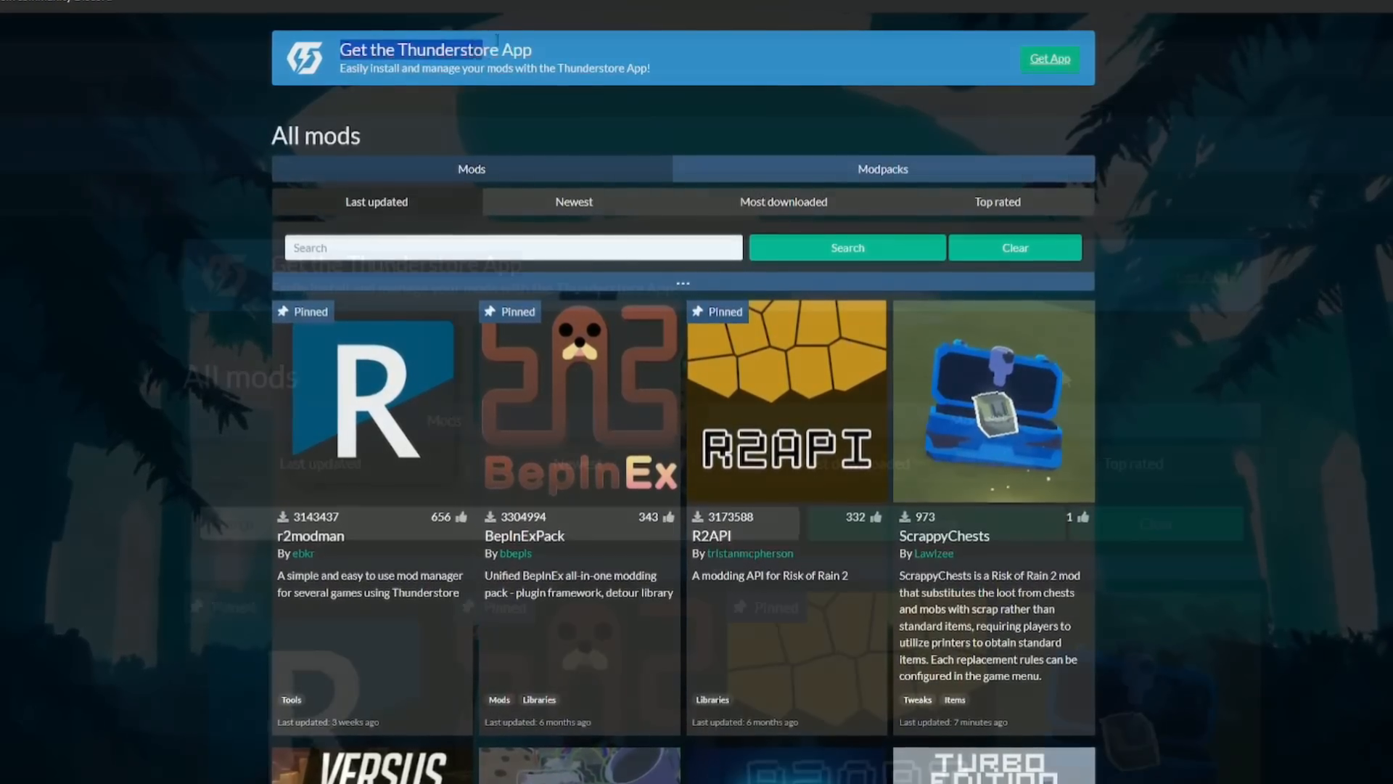
- Get the Thunderstore Mod Manager app from its page on the Thunderstore website
left_click(1051, 58)
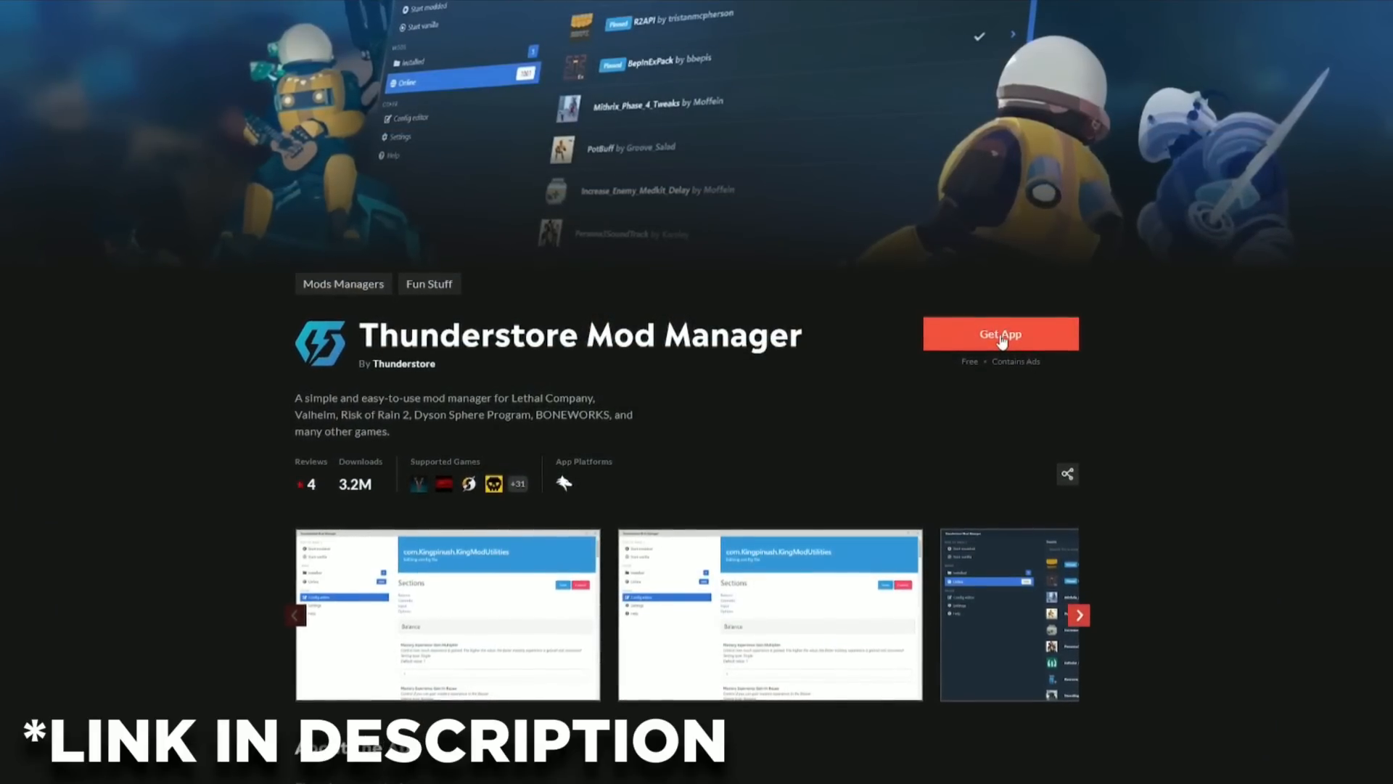
left_click(1001, 334)
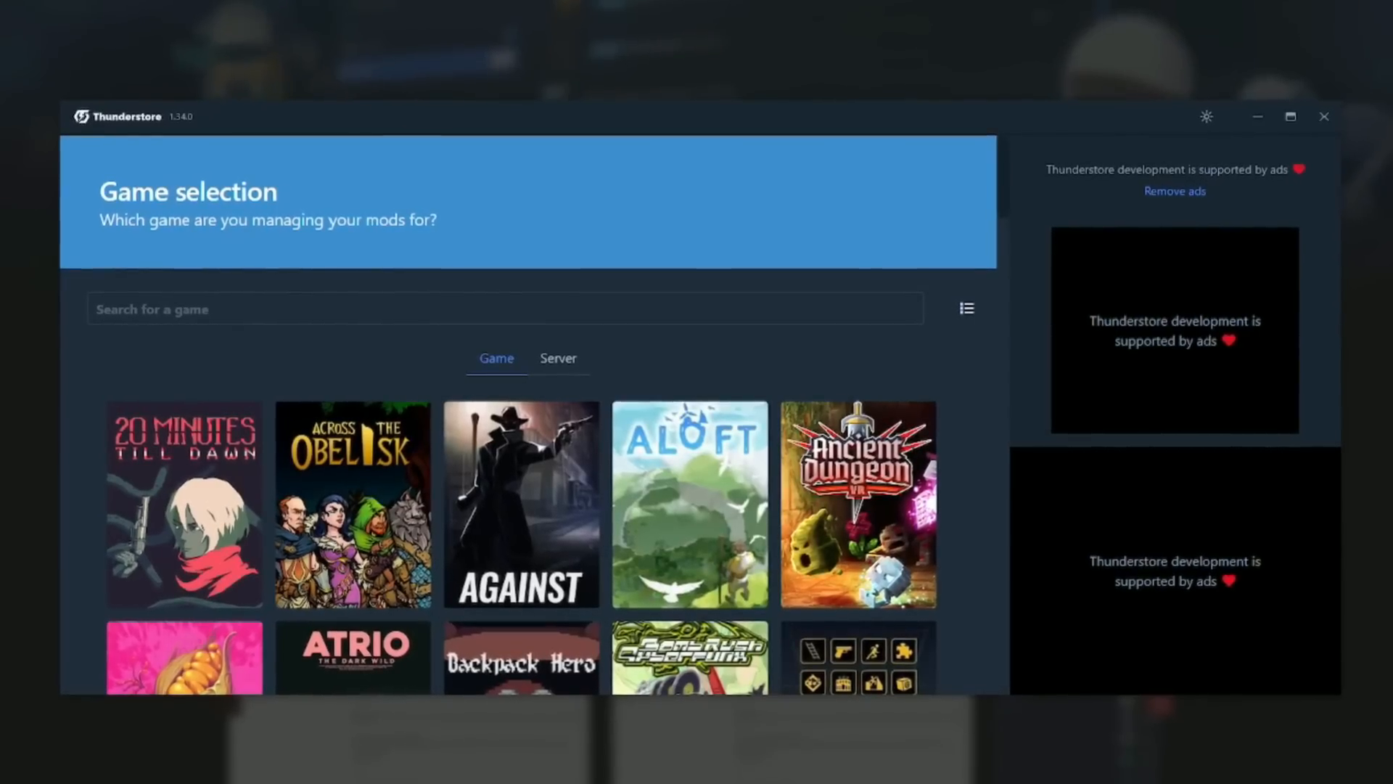
- Search 'Lethal', choose Lethal Company as the game and load the Default profile
type("Lethal Company")
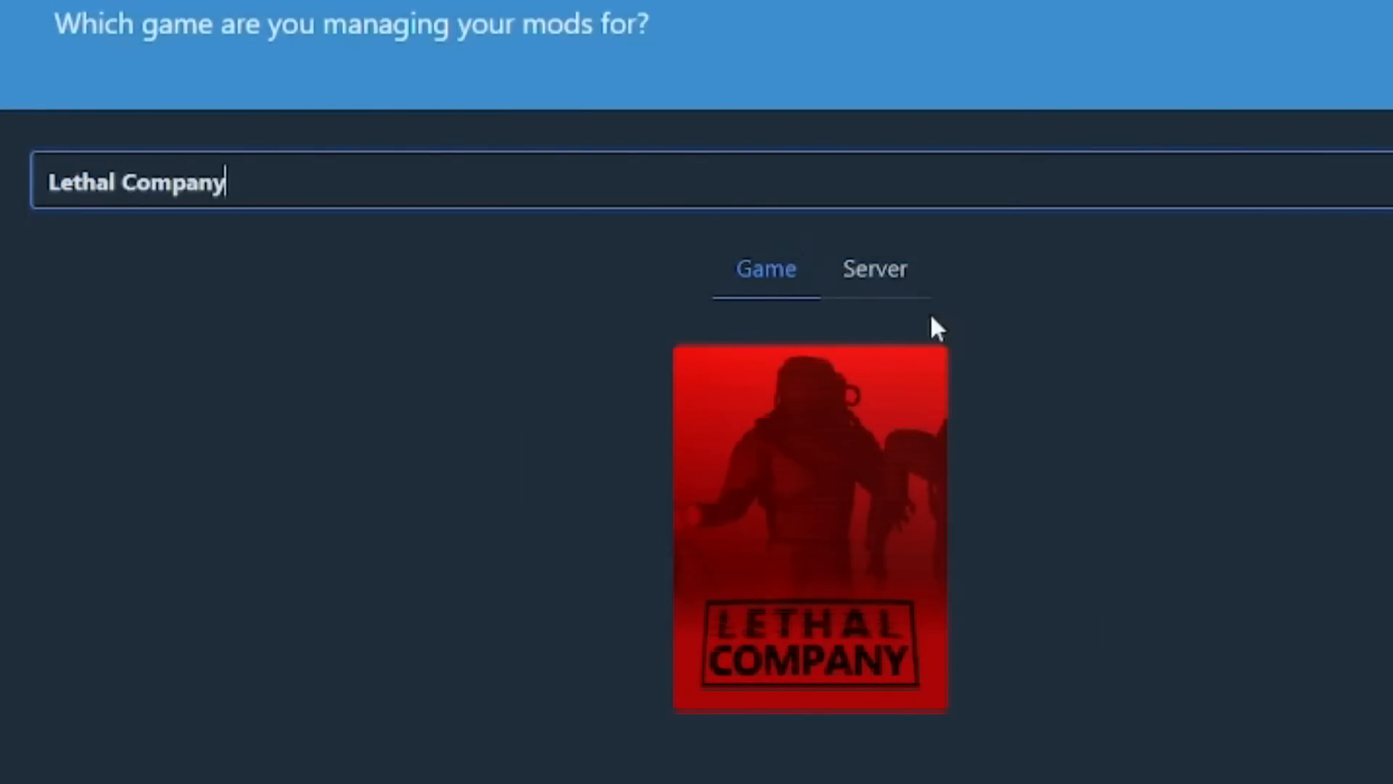
left_click(810, 533)
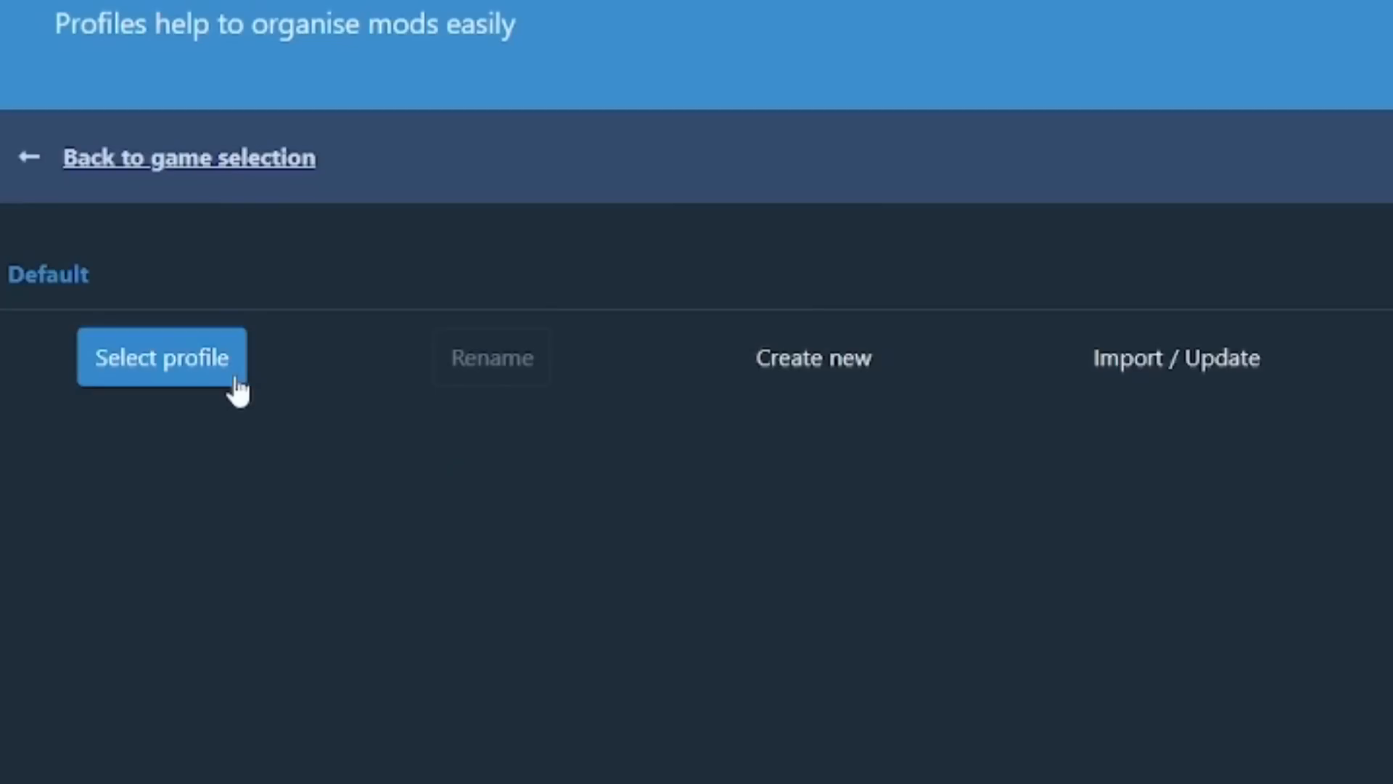
left_click(161, 357)
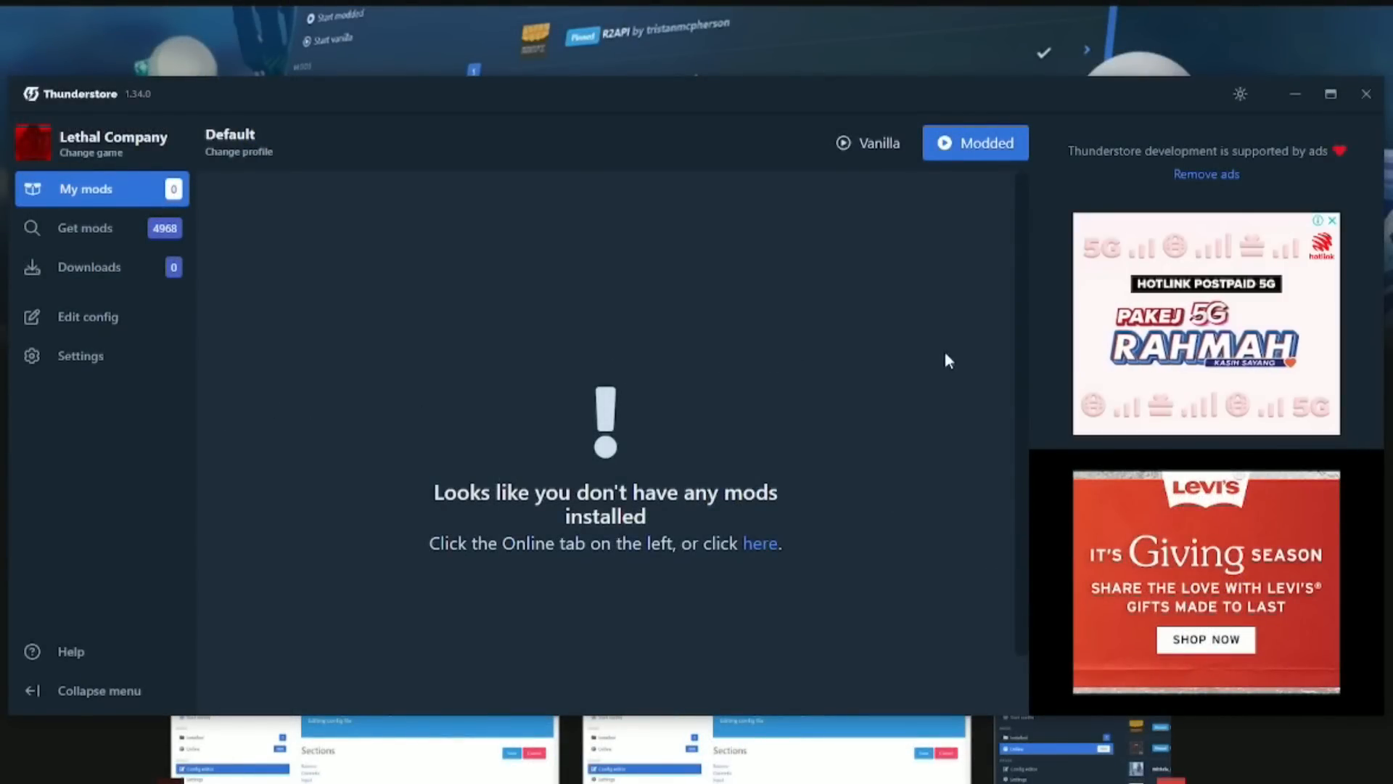
- Browse the online mods and begin downloading BepInExPack for Lethal Company
left_click(89, 267)
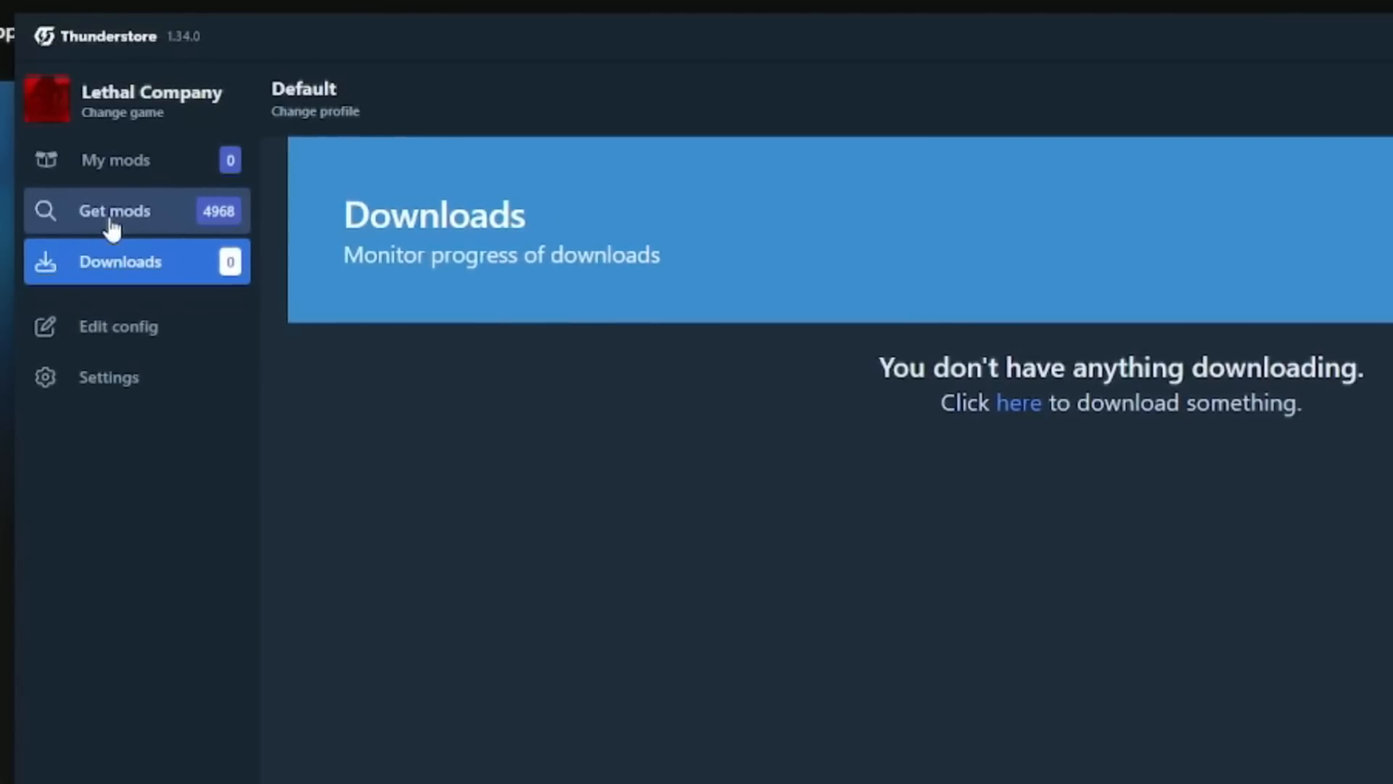
left_click(113, 210)
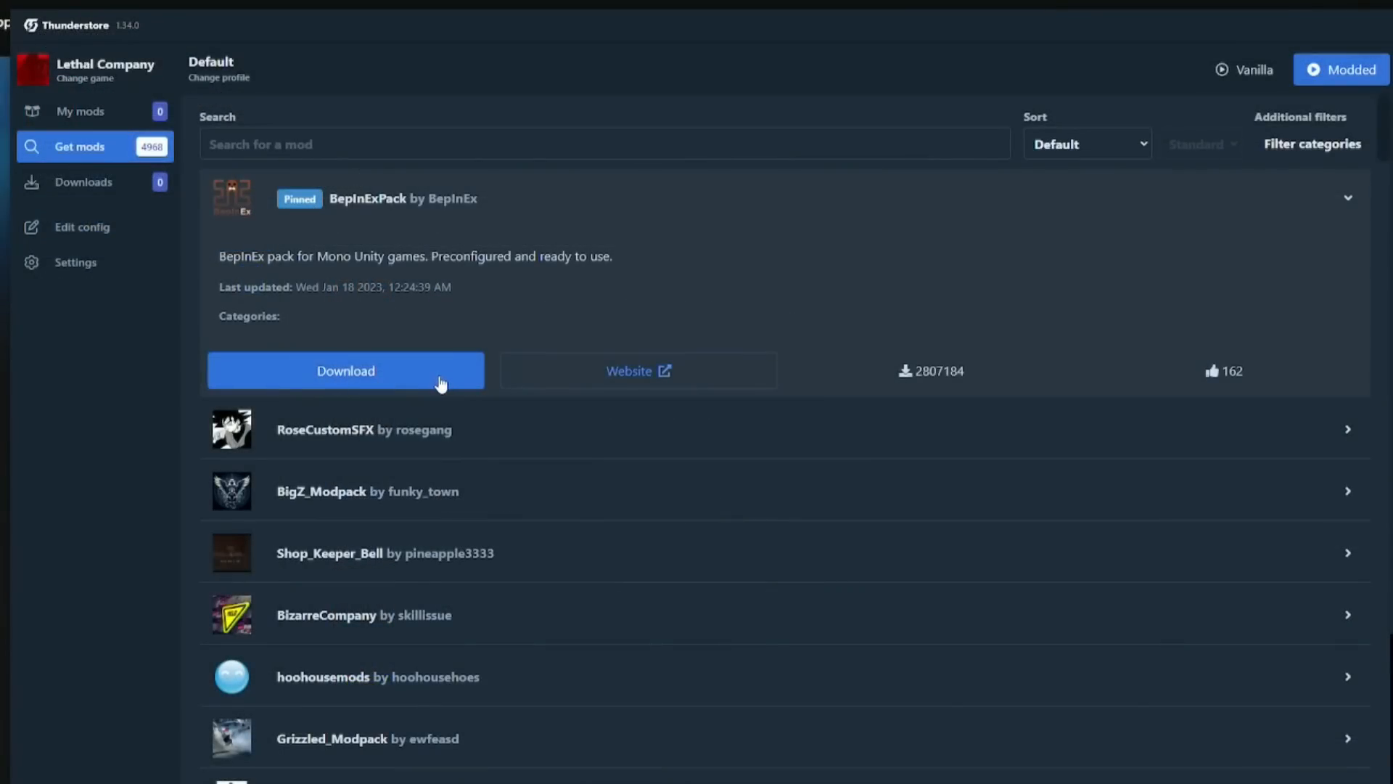
left_click(346, 372)
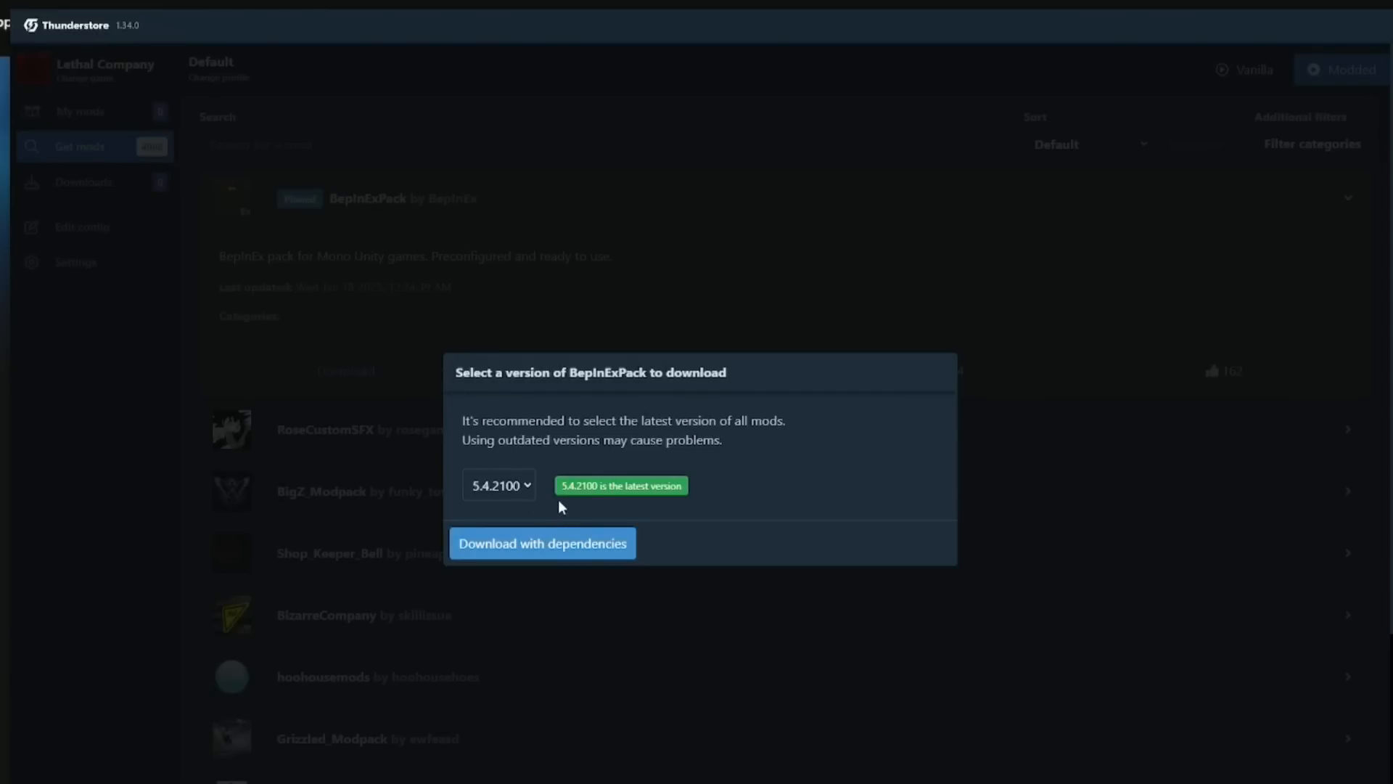
mouse_move(575, 548)
type("LC API")
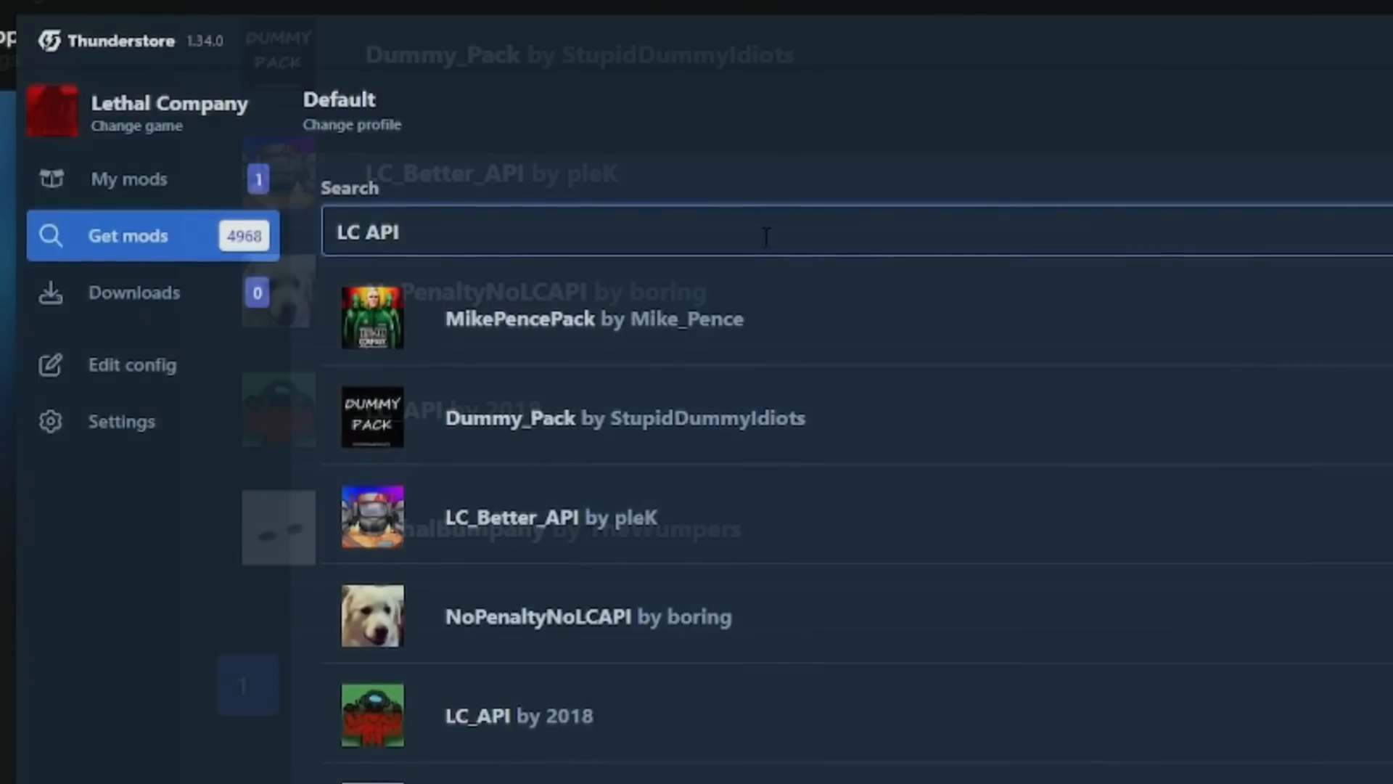
- Download LC_API together with its dependencies from the online mod list
left_click(514, 715)
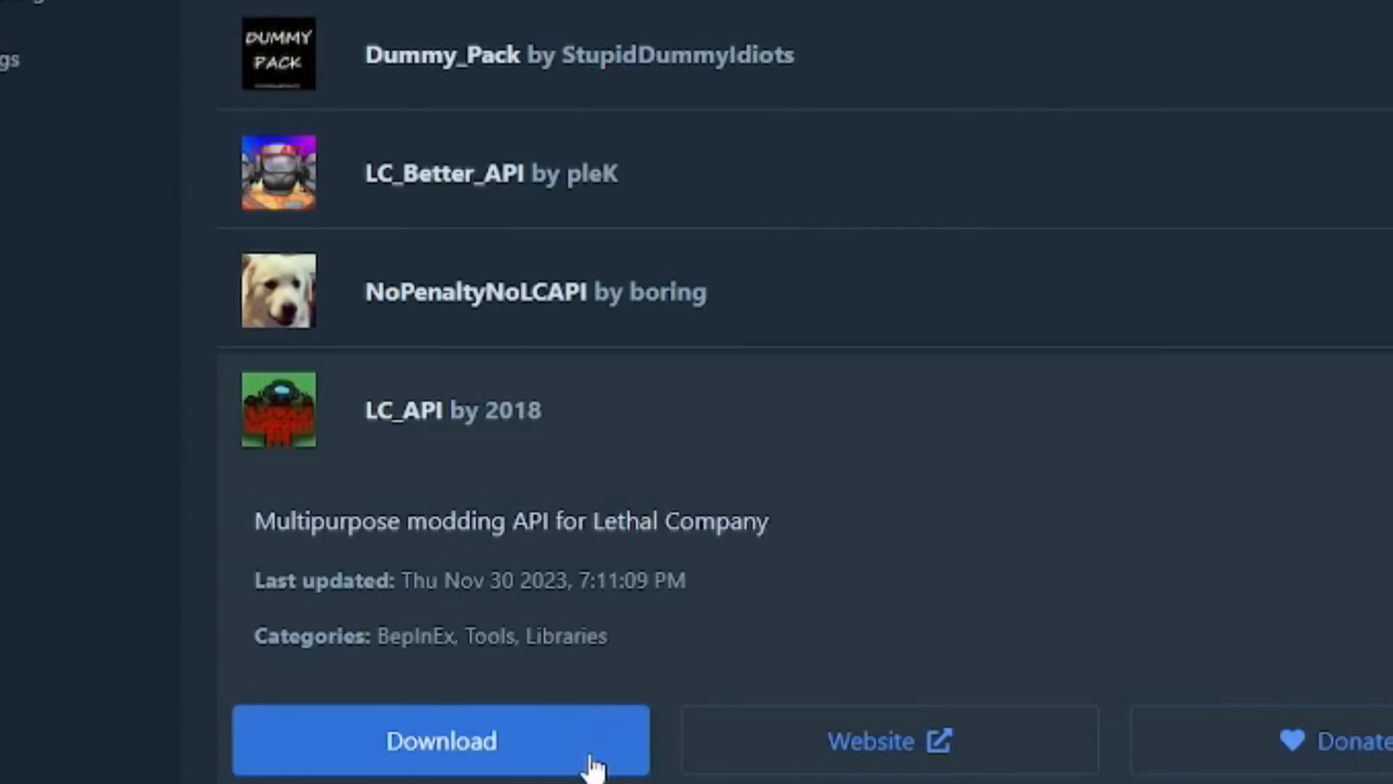
left_click(444, 740)
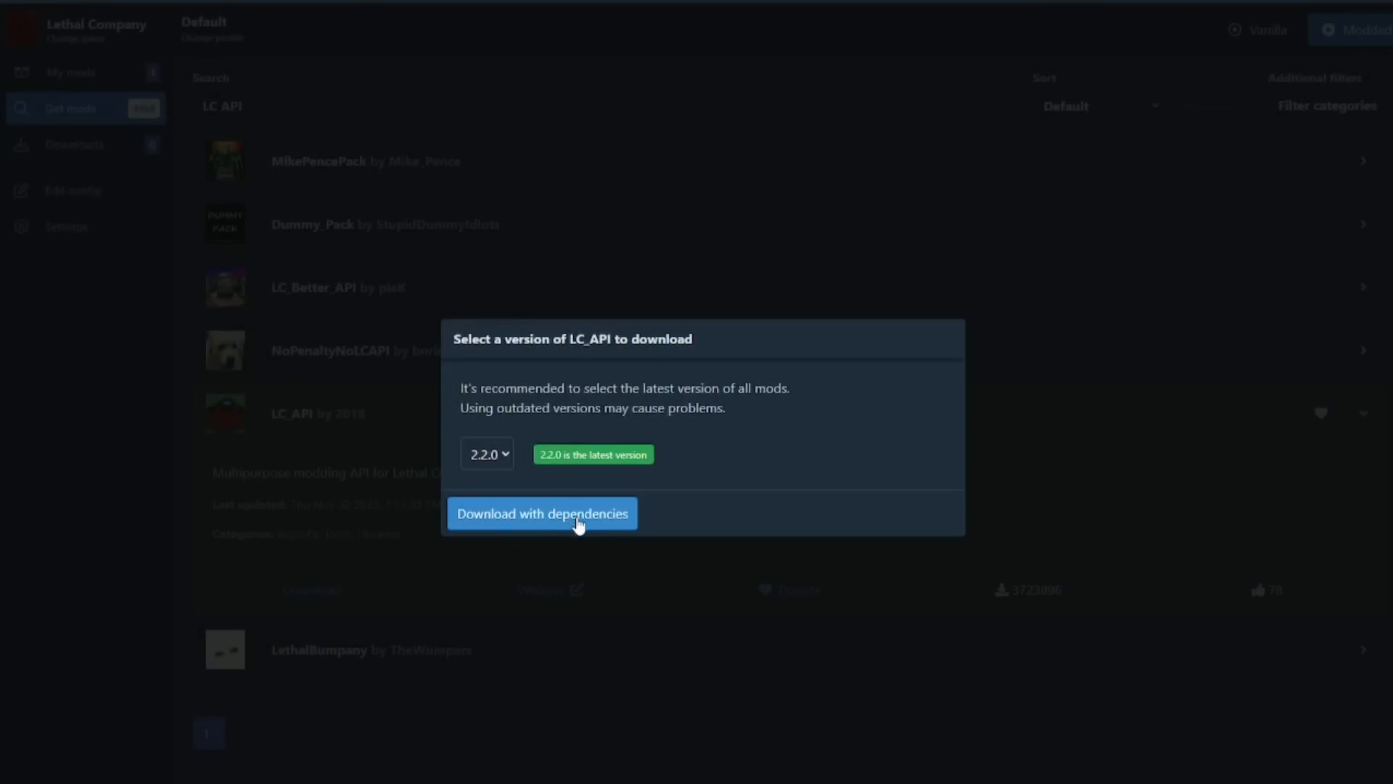
left_click(543, 514)
type("BiggerLobby")
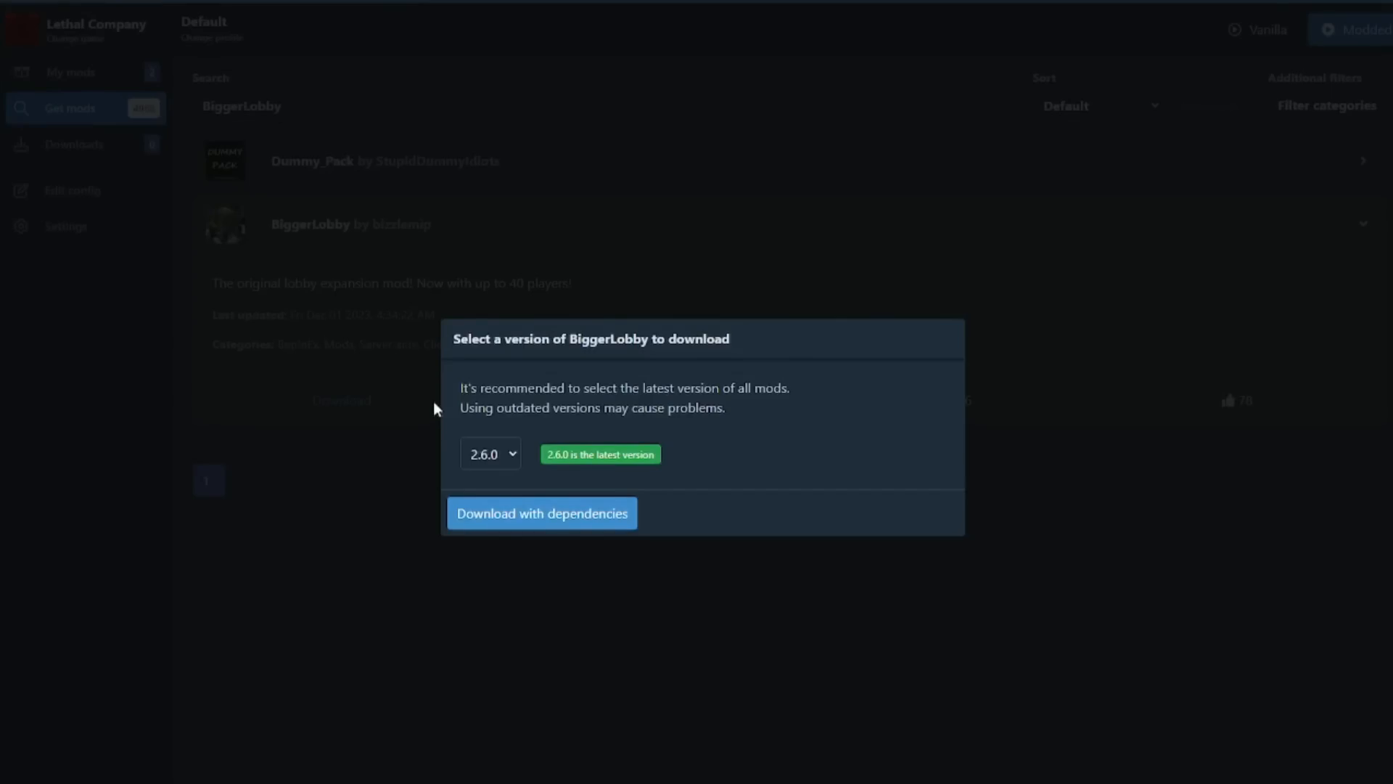
- Download BiggerLobby with dependencies, review installed mods, and start the config editor
left_click(543, 514)
type("Mimic")
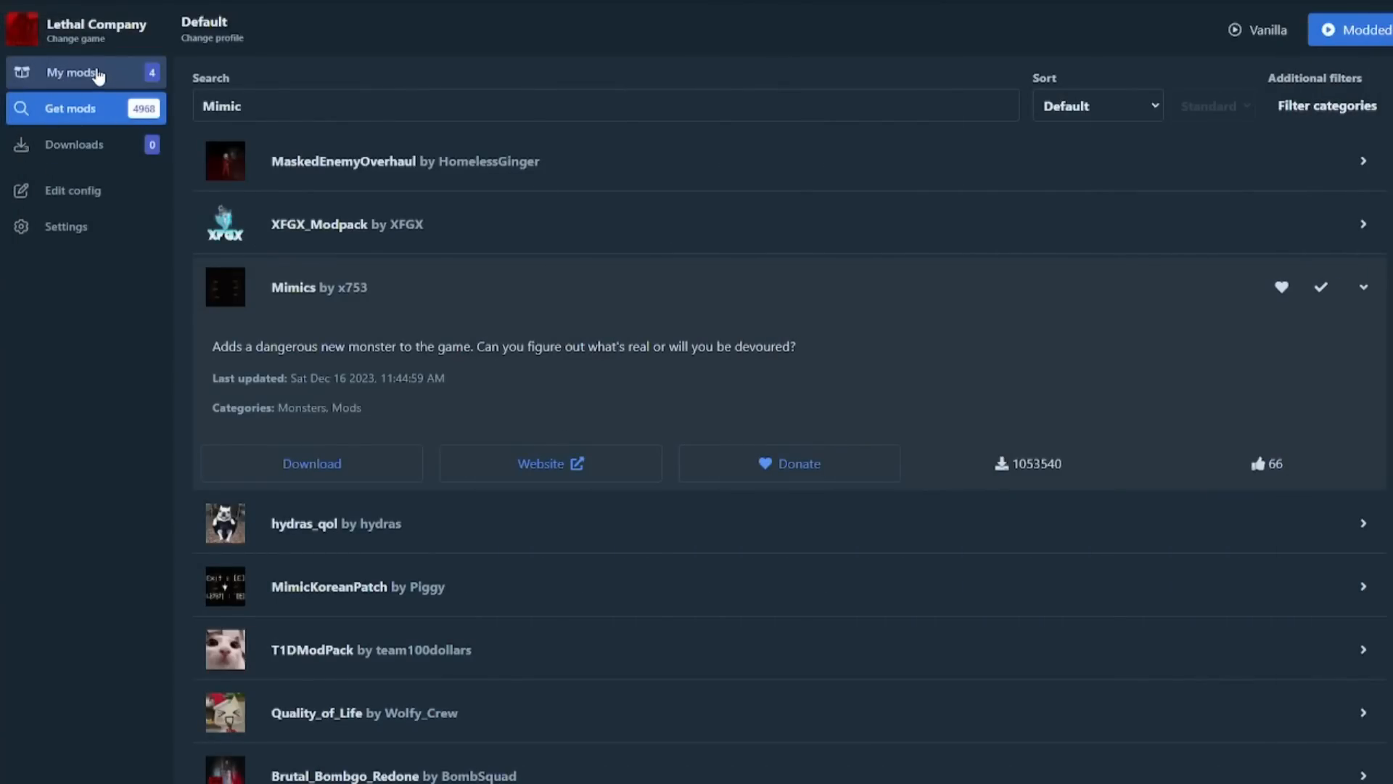
left_click(81, 73)
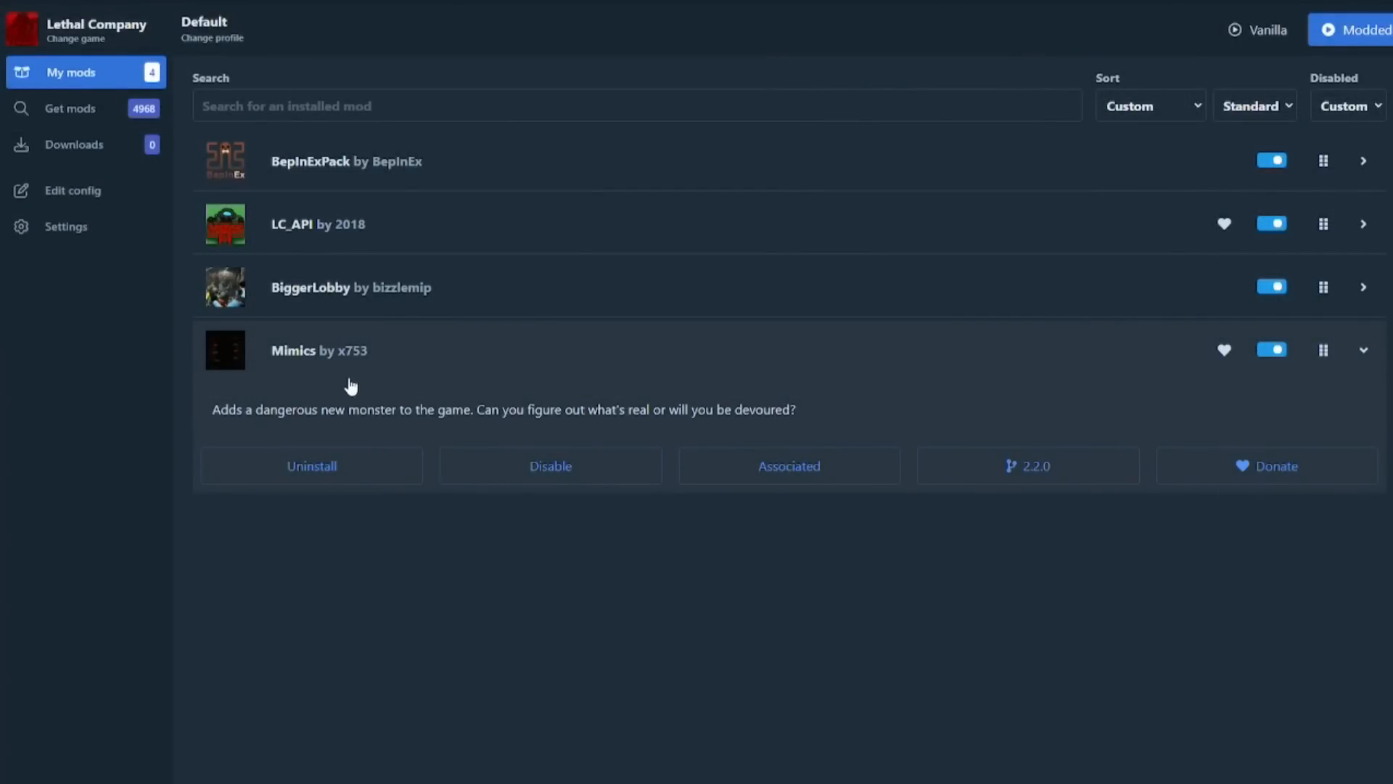
left_click(71, 190)
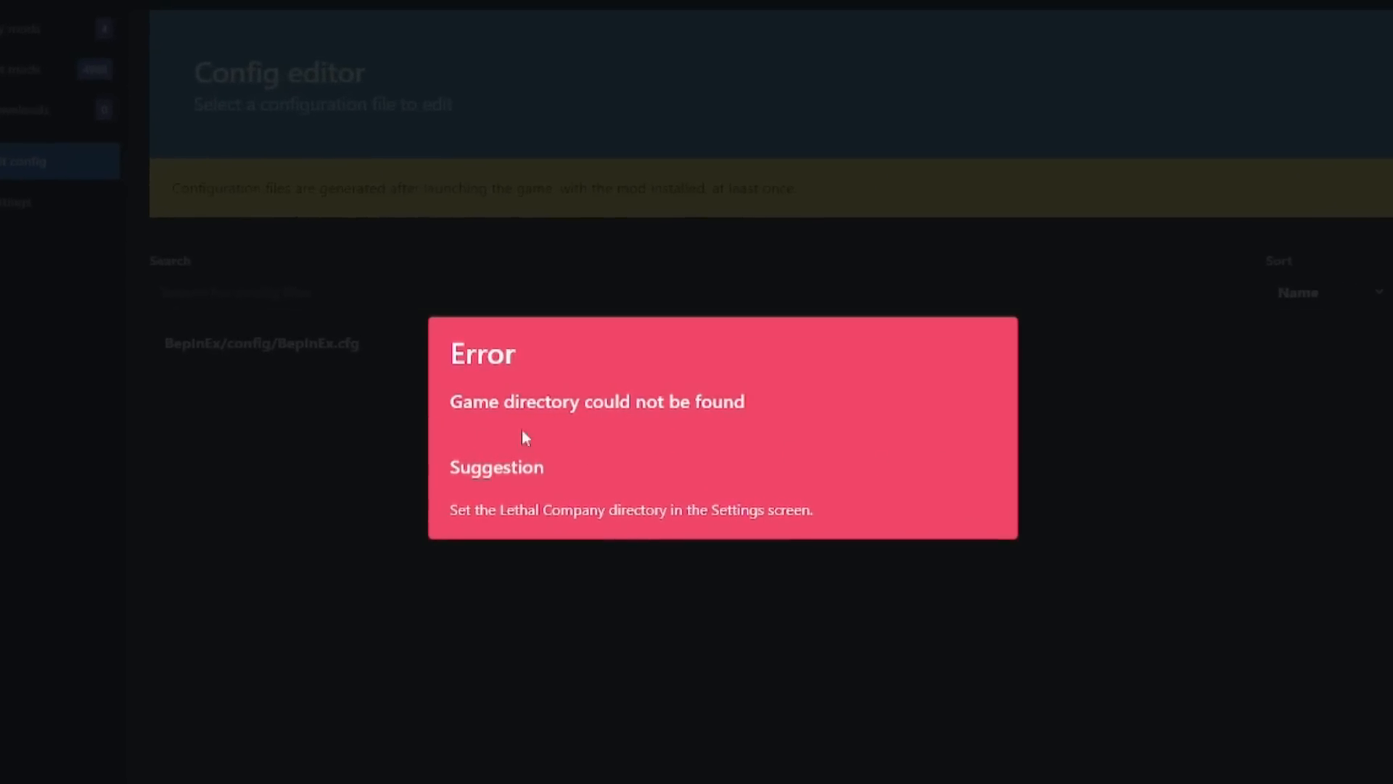
- Point the game directory to Lethal Company.exe in E:\SteamLibrary\steamapps\common\Lethal Company
left_click(91, 225)
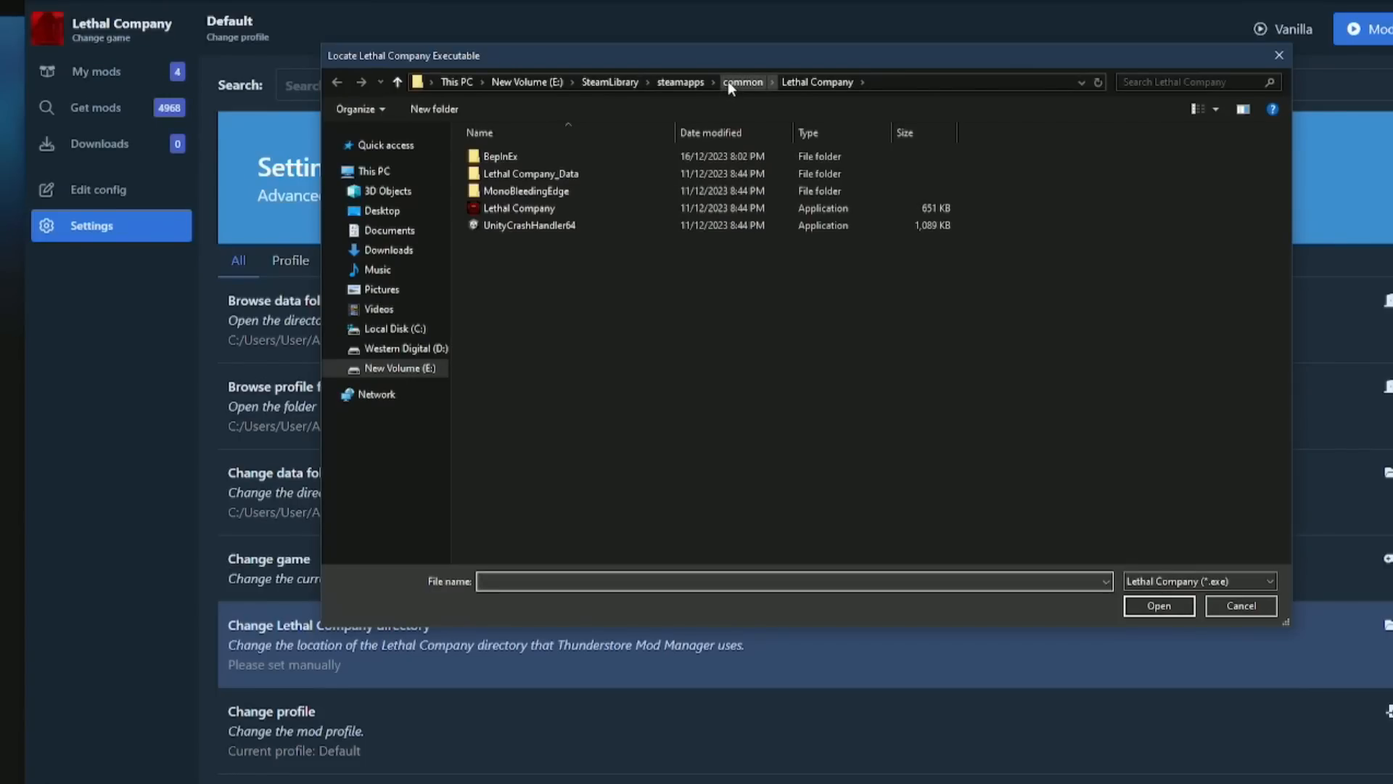
left_click(518, 209)
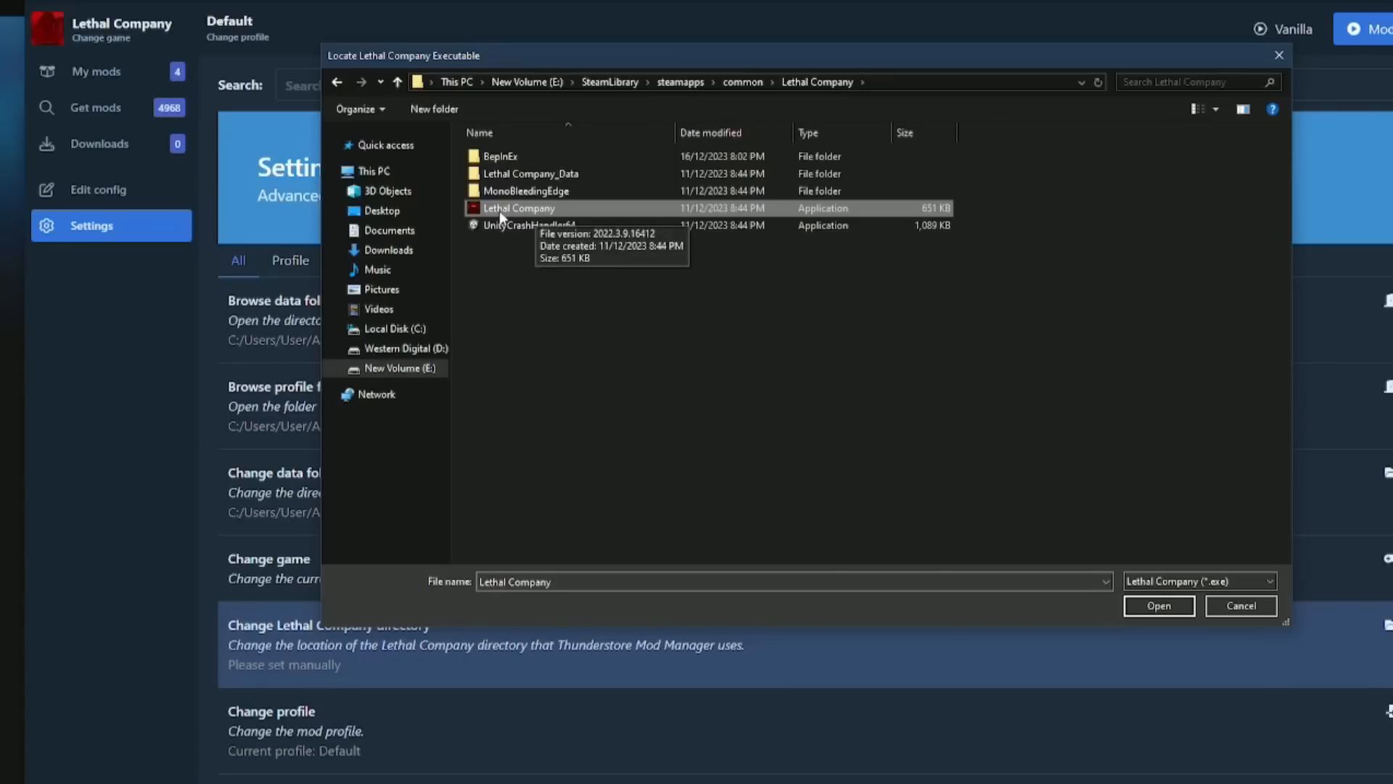
mouse_move(1123, 554)
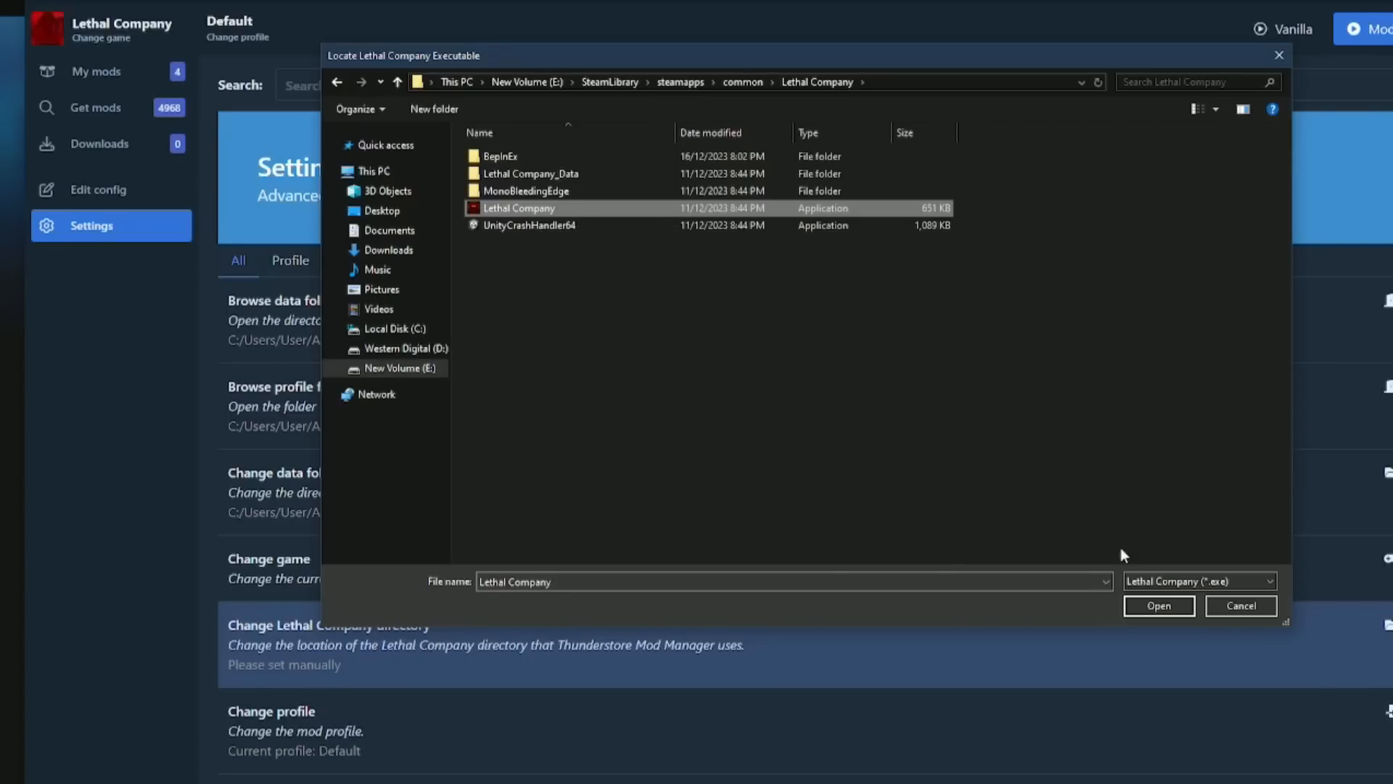
left_click(1158, 605)
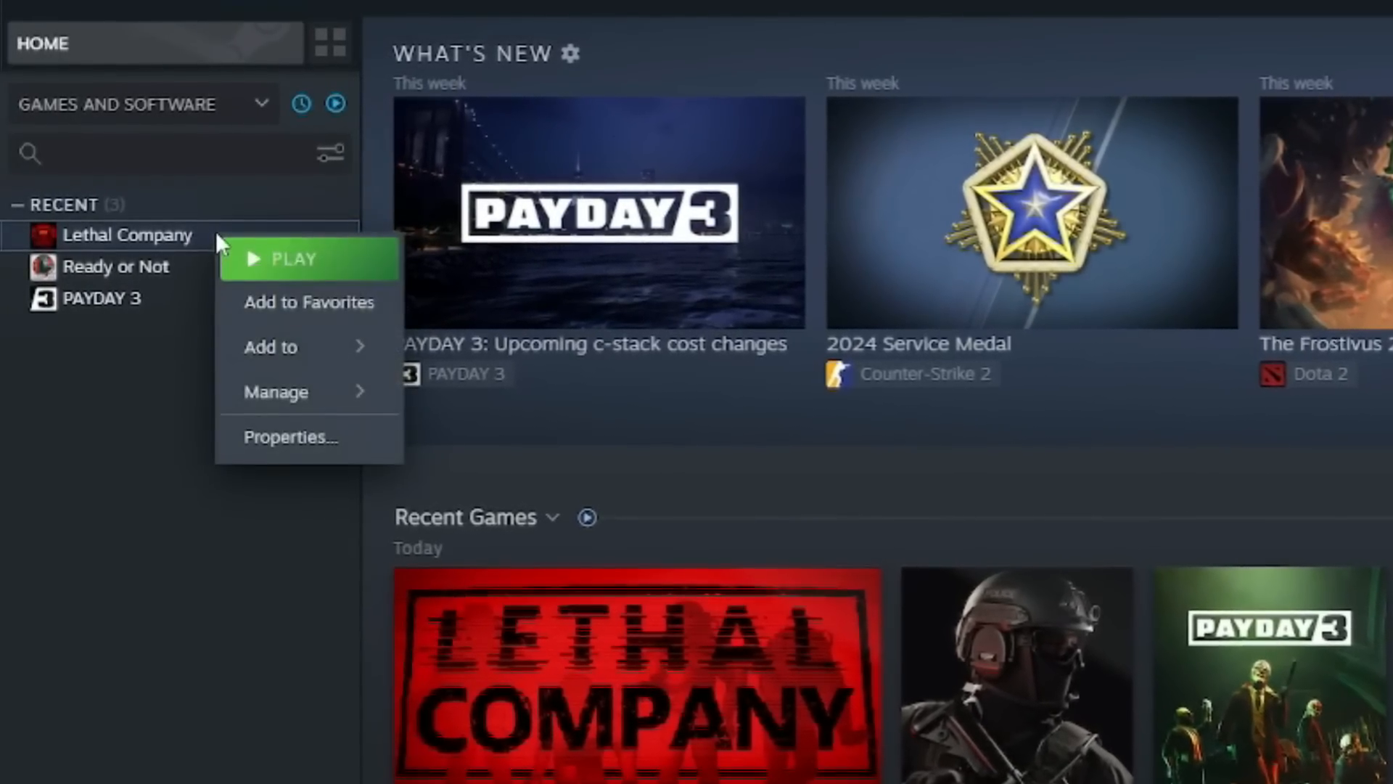
mouse_move(286, 406)
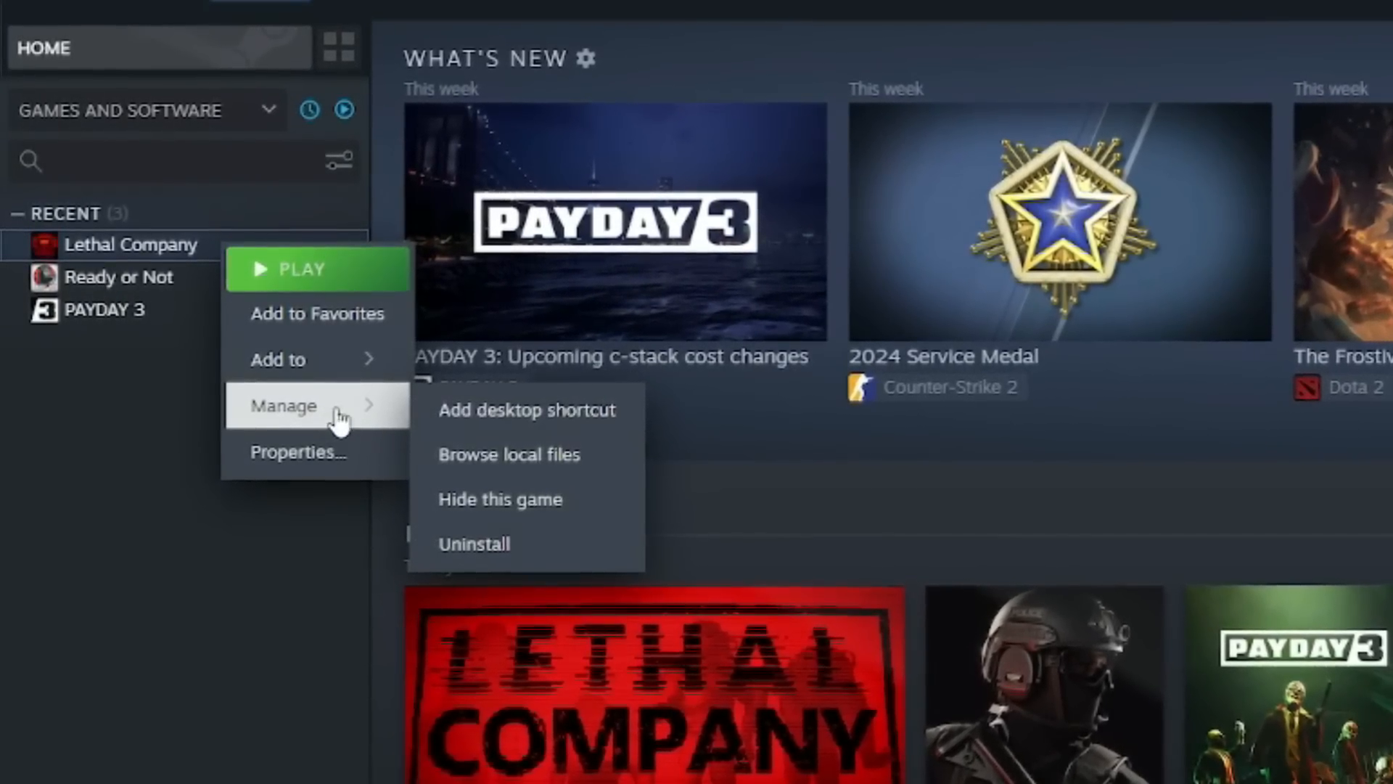
- Browse Lethal Company's local files from the Steam library's Manage menu
left_click(510, 454)
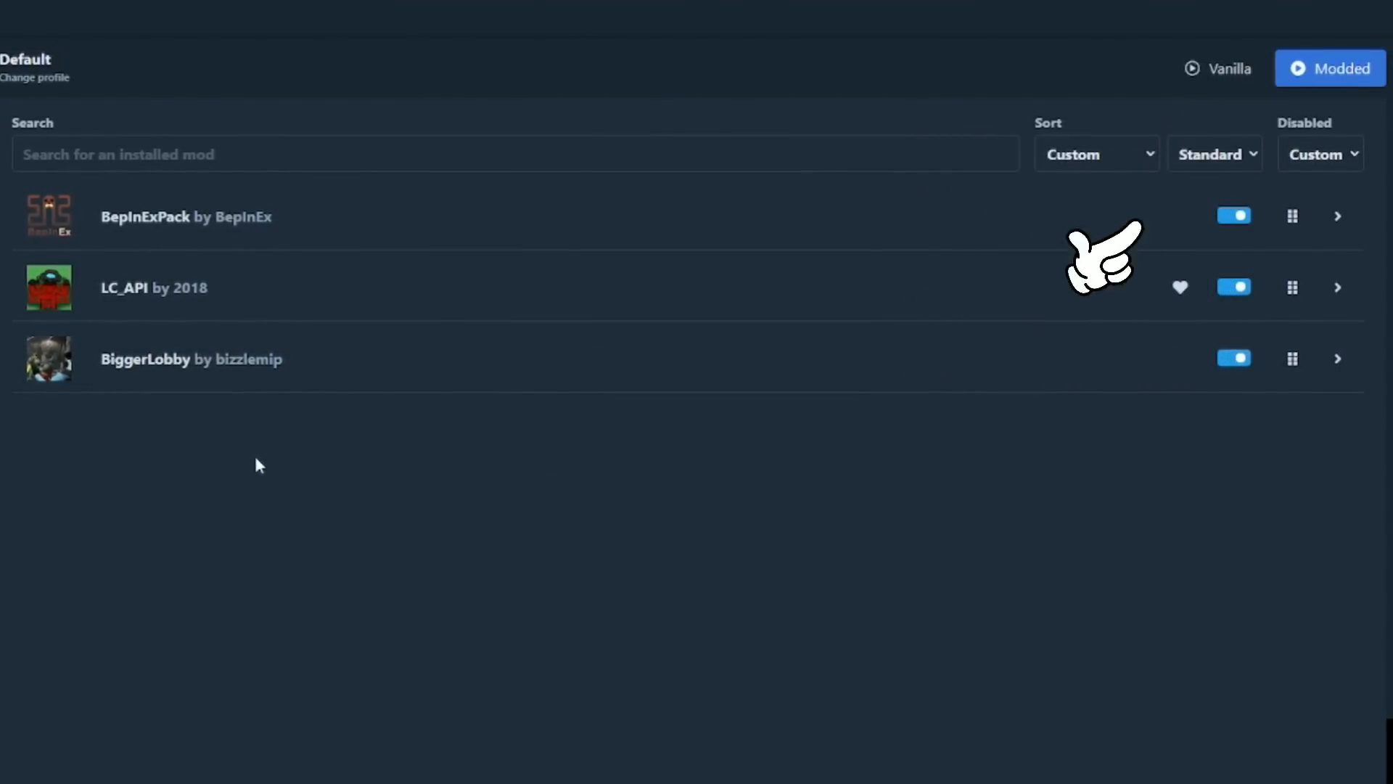
- Launch Lethal Company with mods loaded via the Modded button
left_click(1329, 68)
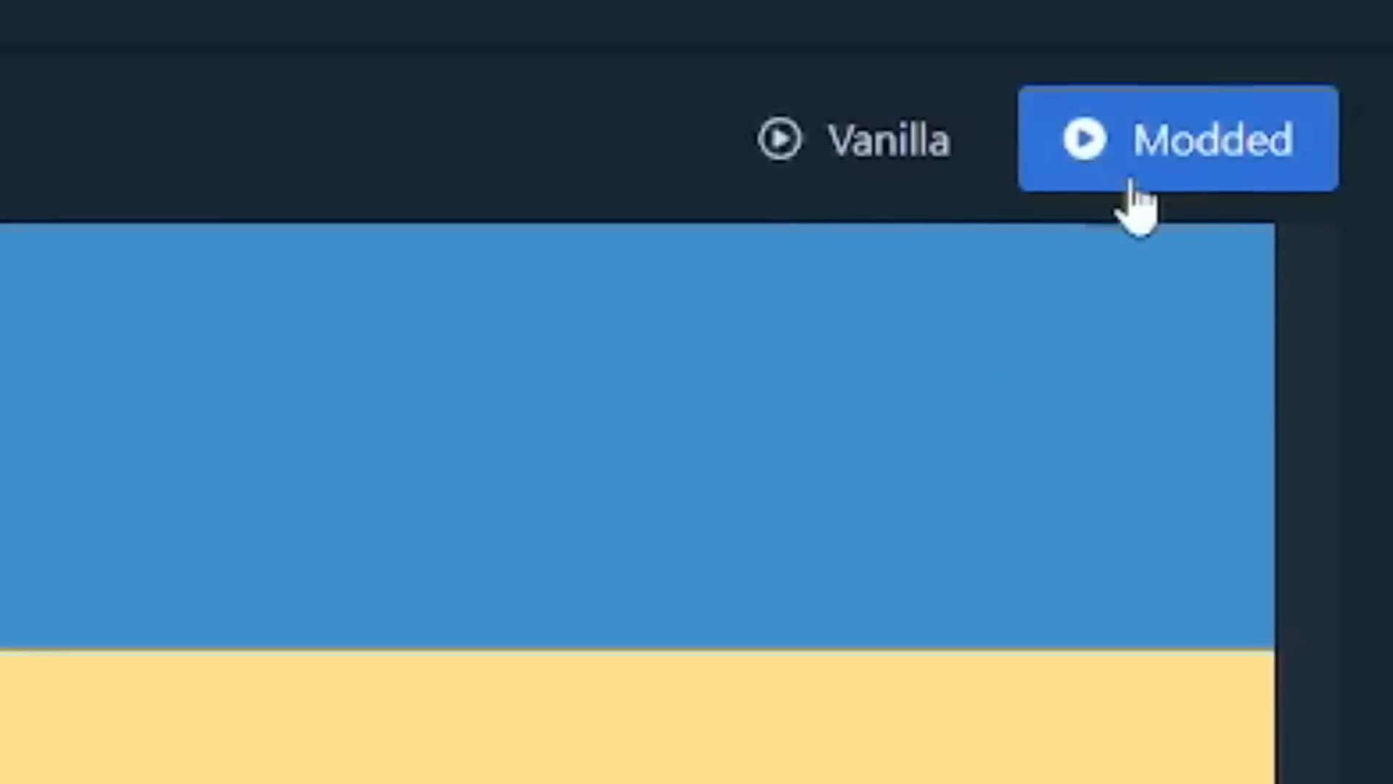
left_click(1175, 138)
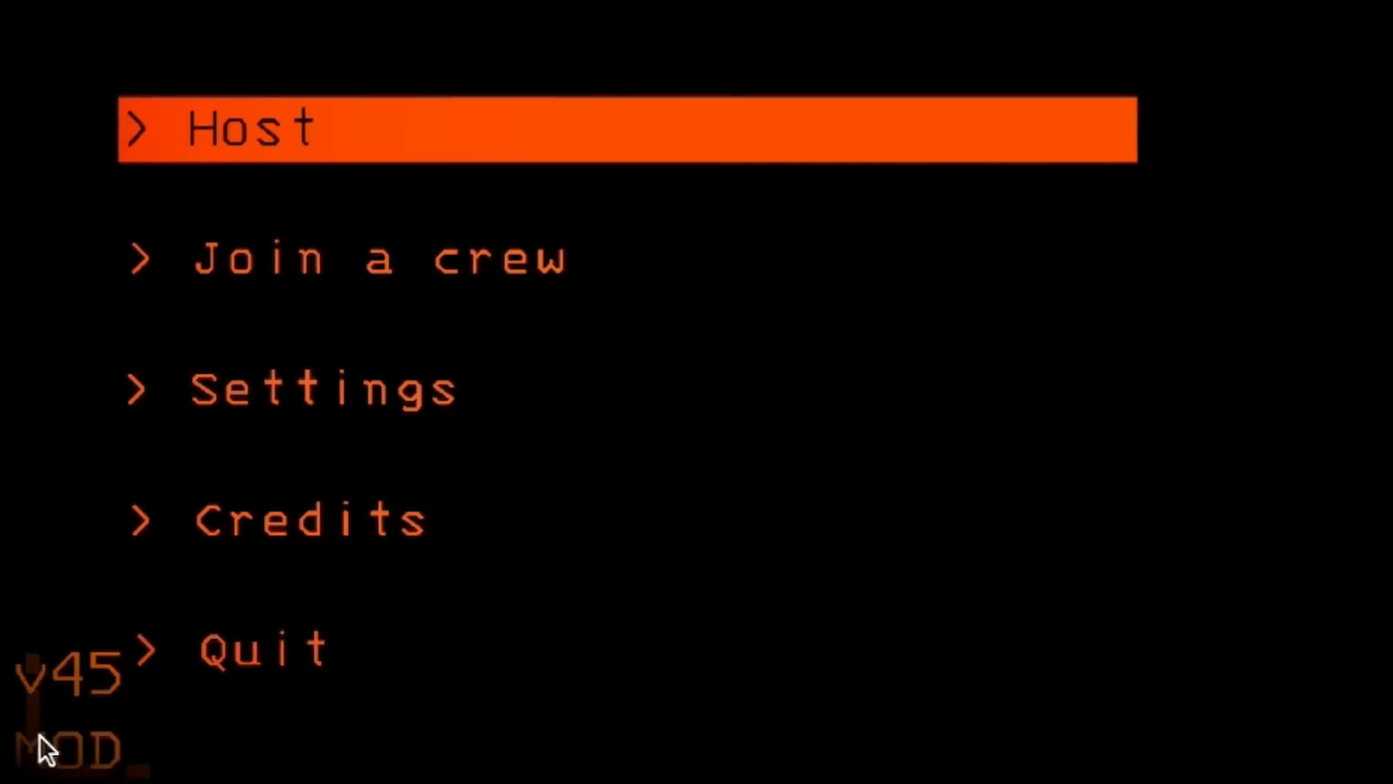
- Join a crew from the main menu to list the public modded servers
left_click(254, 259)
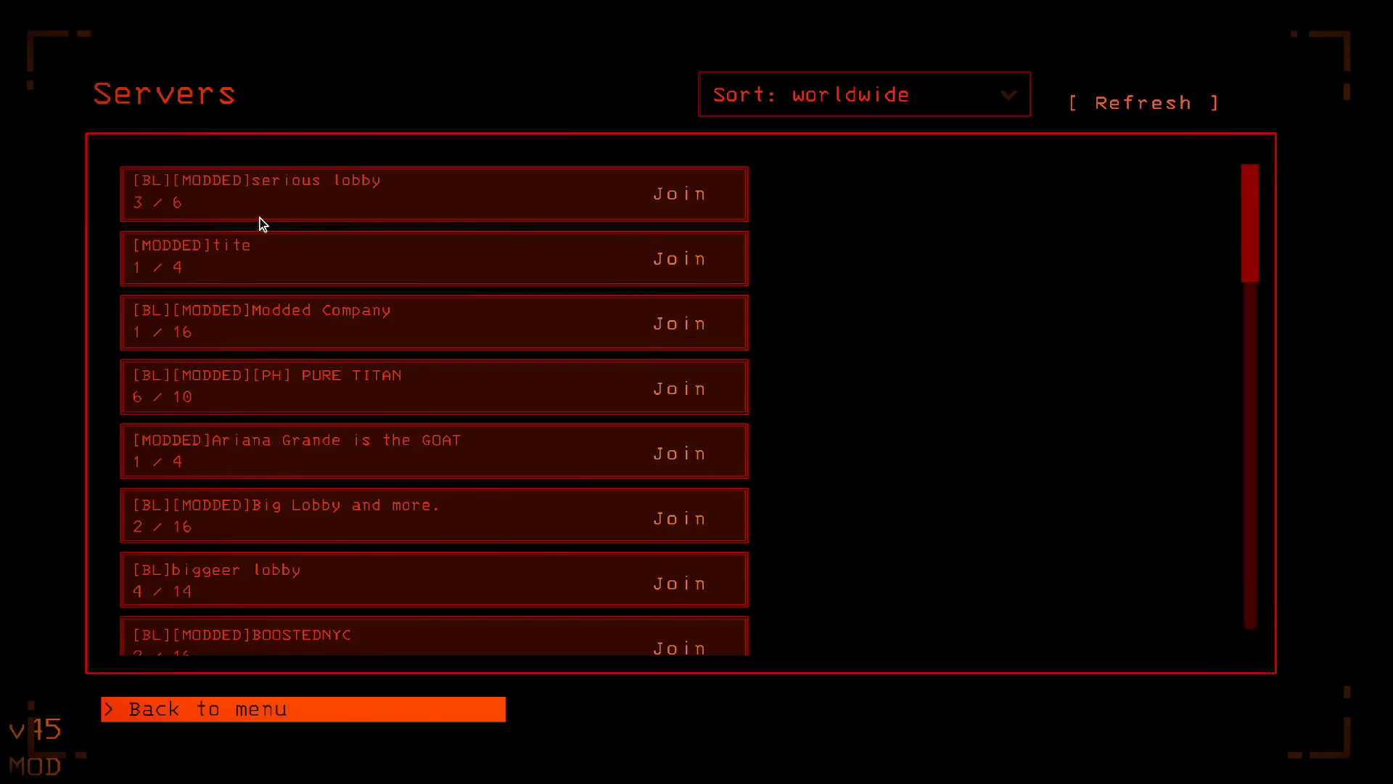
mouse_move(113, 455)
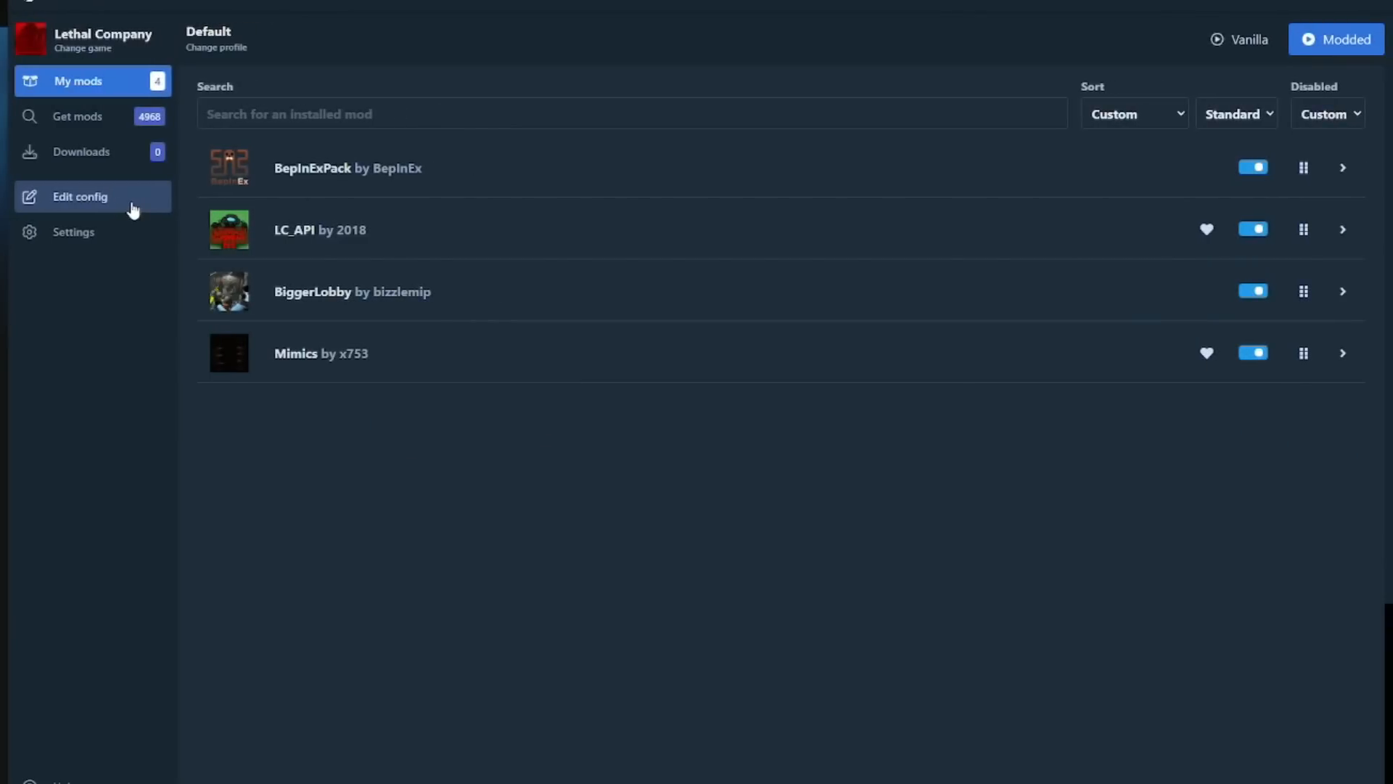
- Review the BiggerLobby.cfg and x753.Mimics.cfg settings in the config editor
left_click(79, 197)
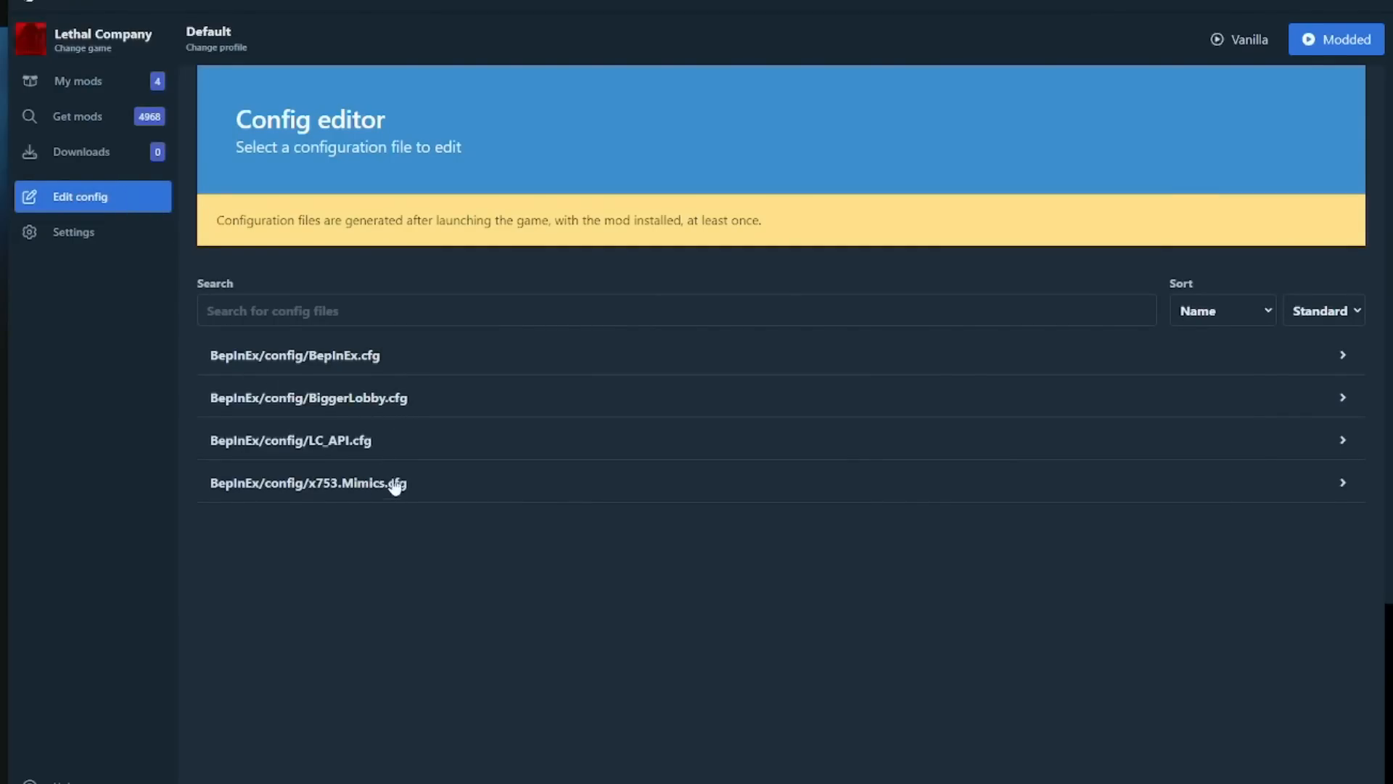
left_click(309, 483)
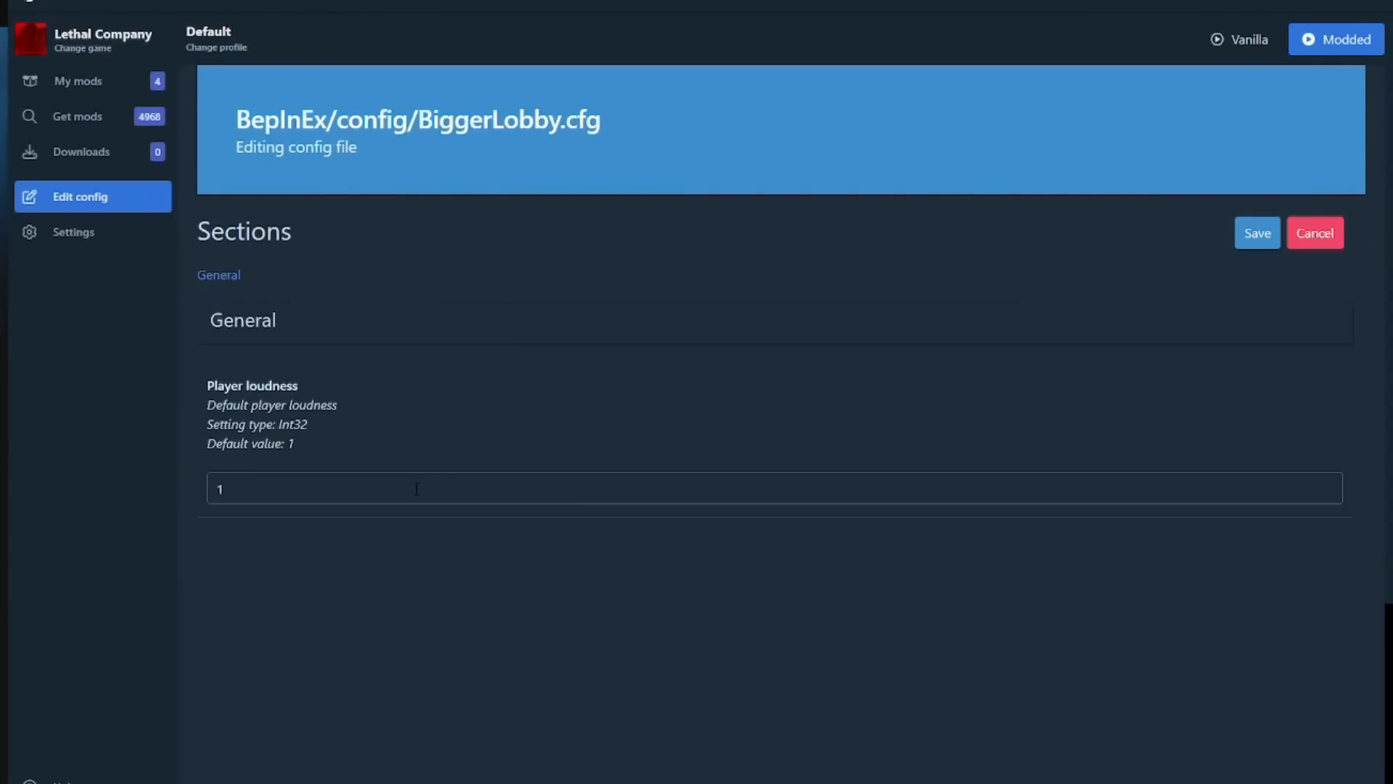
mouse_move(697, 499)
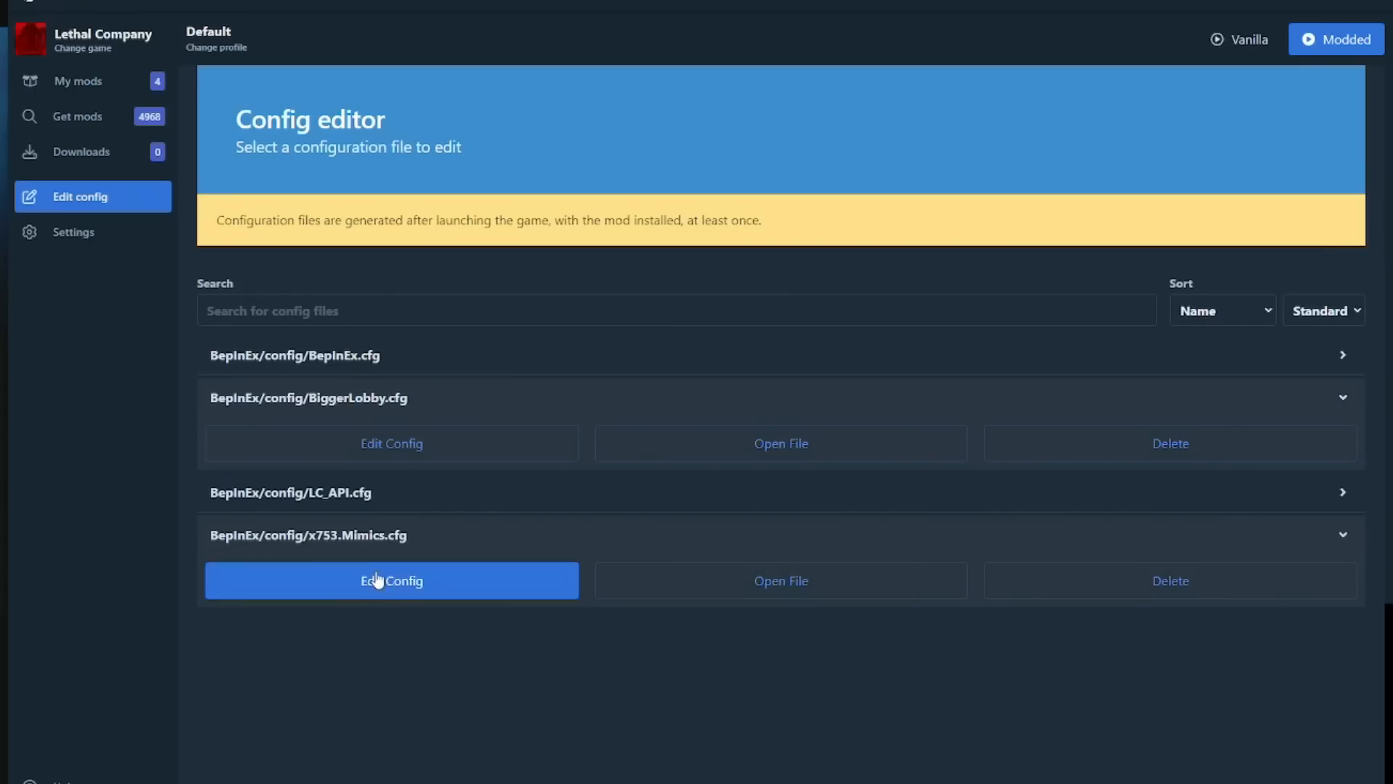
left_click(392, 581)
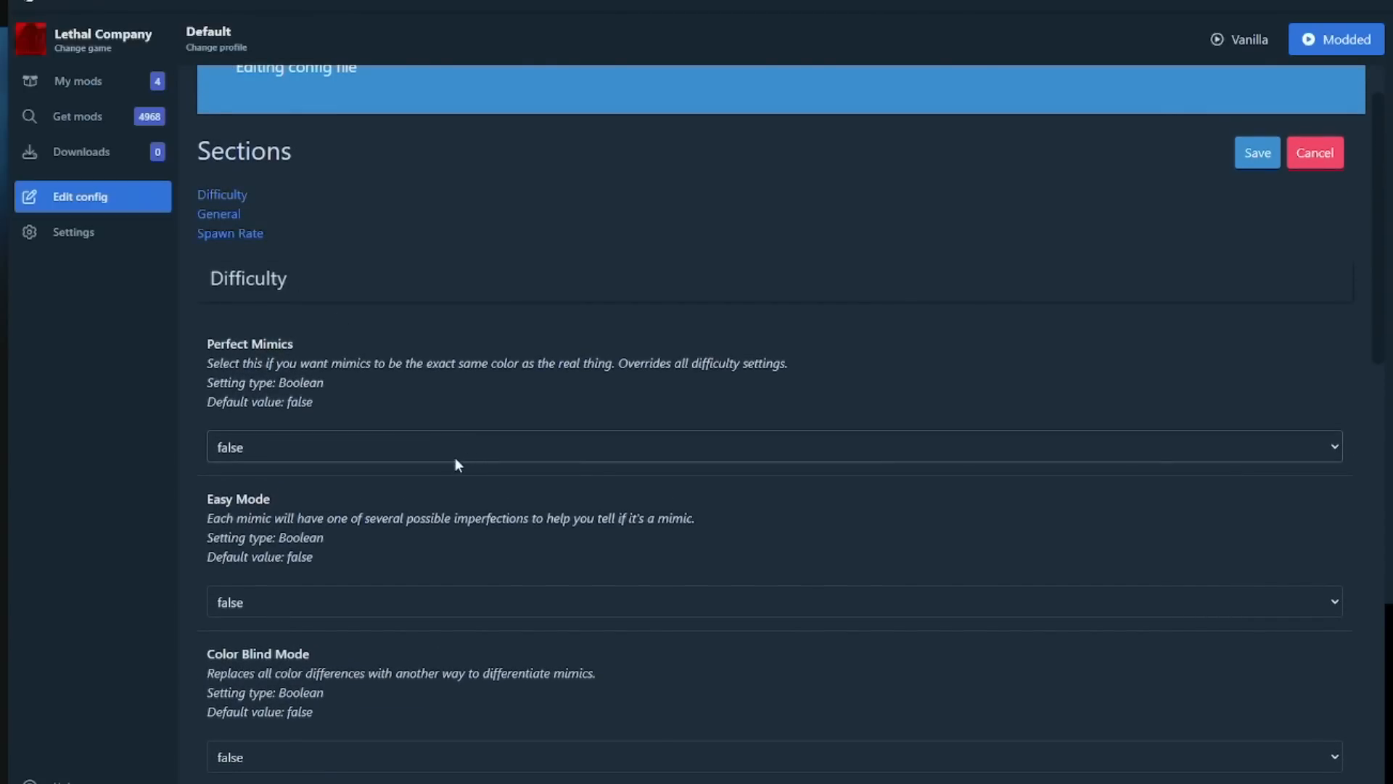
scroll("down", 3)
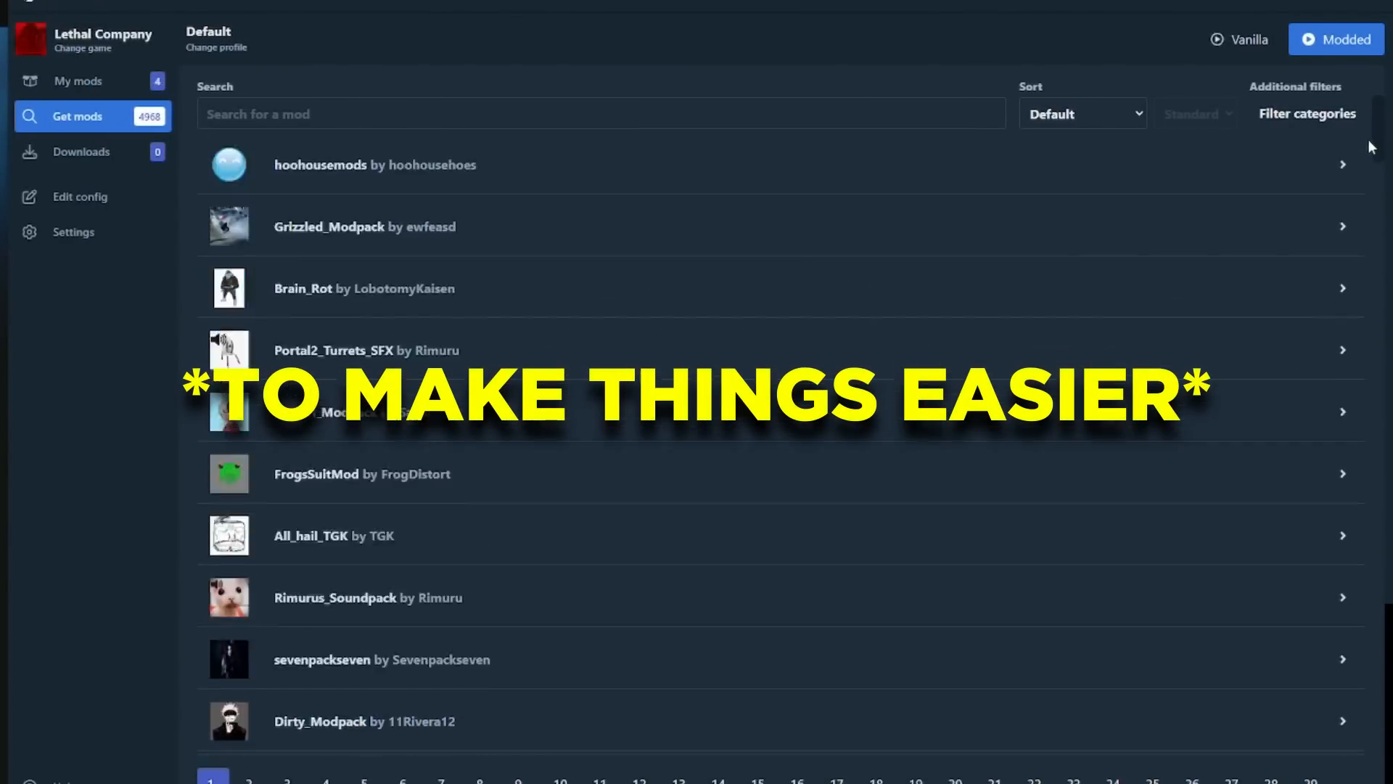
- Sort the online mod list by Last updated, then by Download count so LC_API tops the list
left_click(1082, 114)
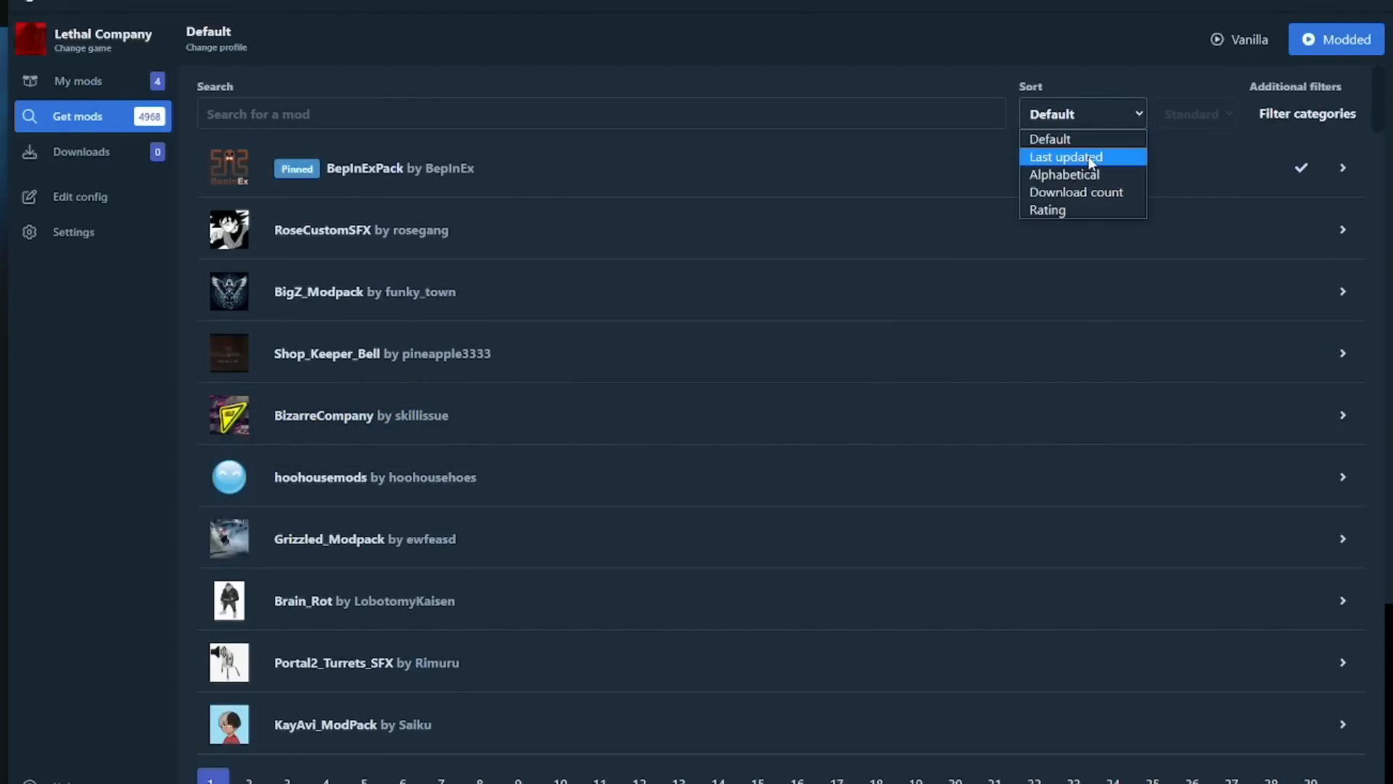
left_click(1066, 156)
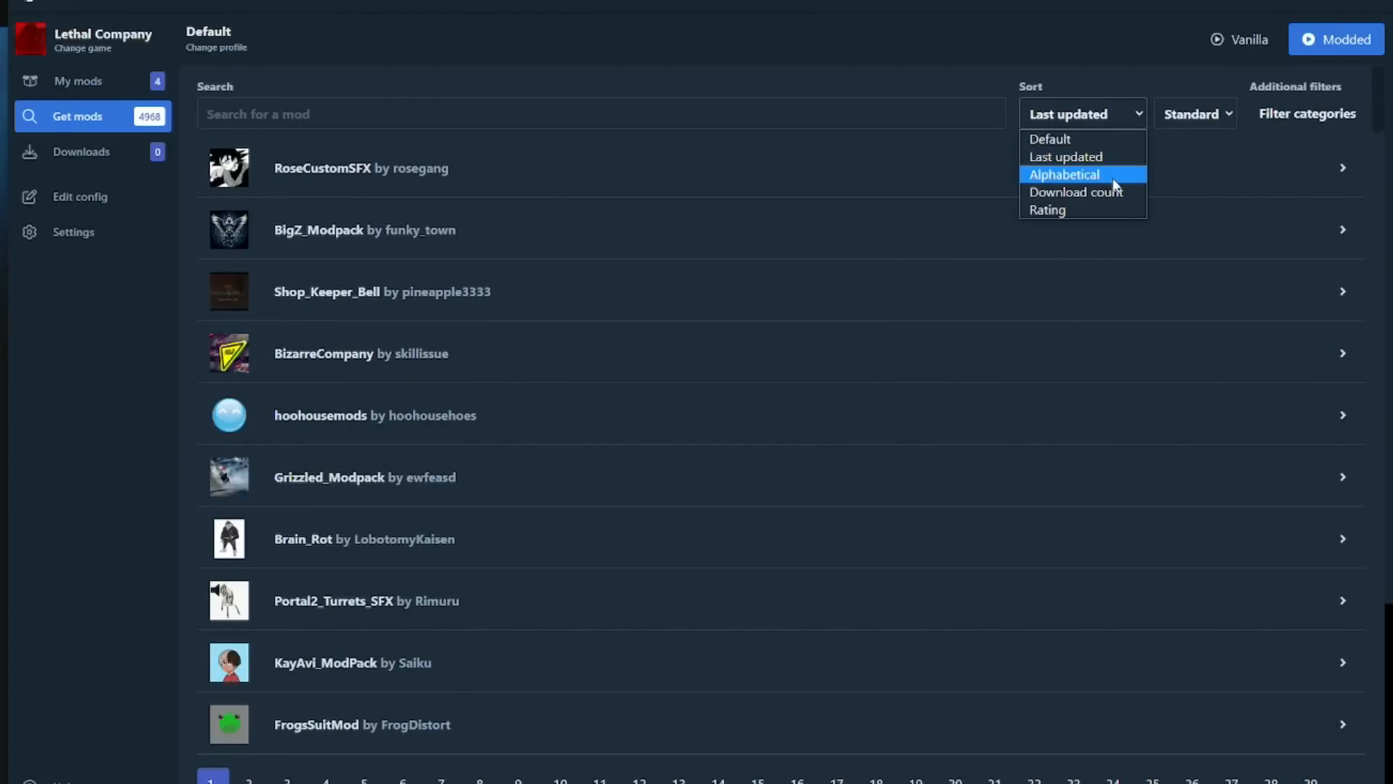
mouse_move(1110, 200)
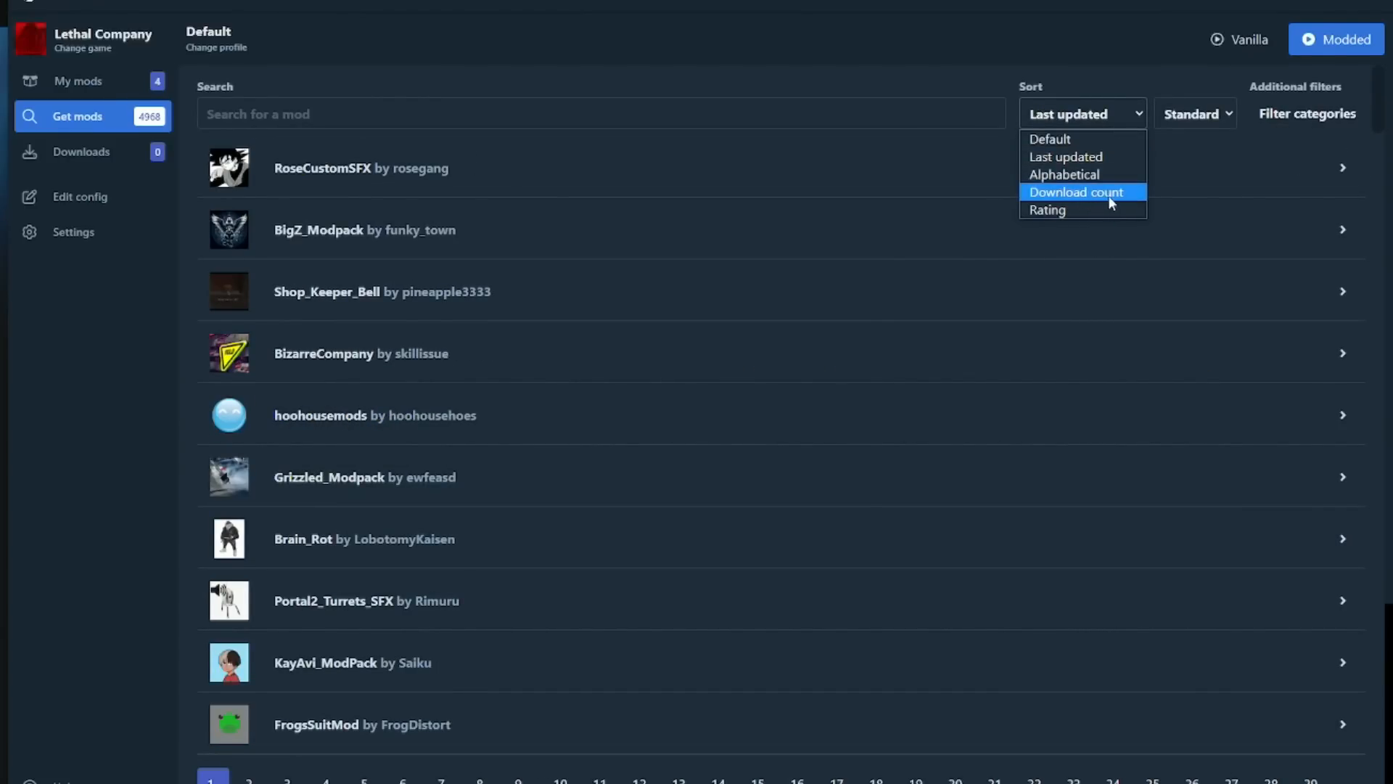
left_click(1077, 191)
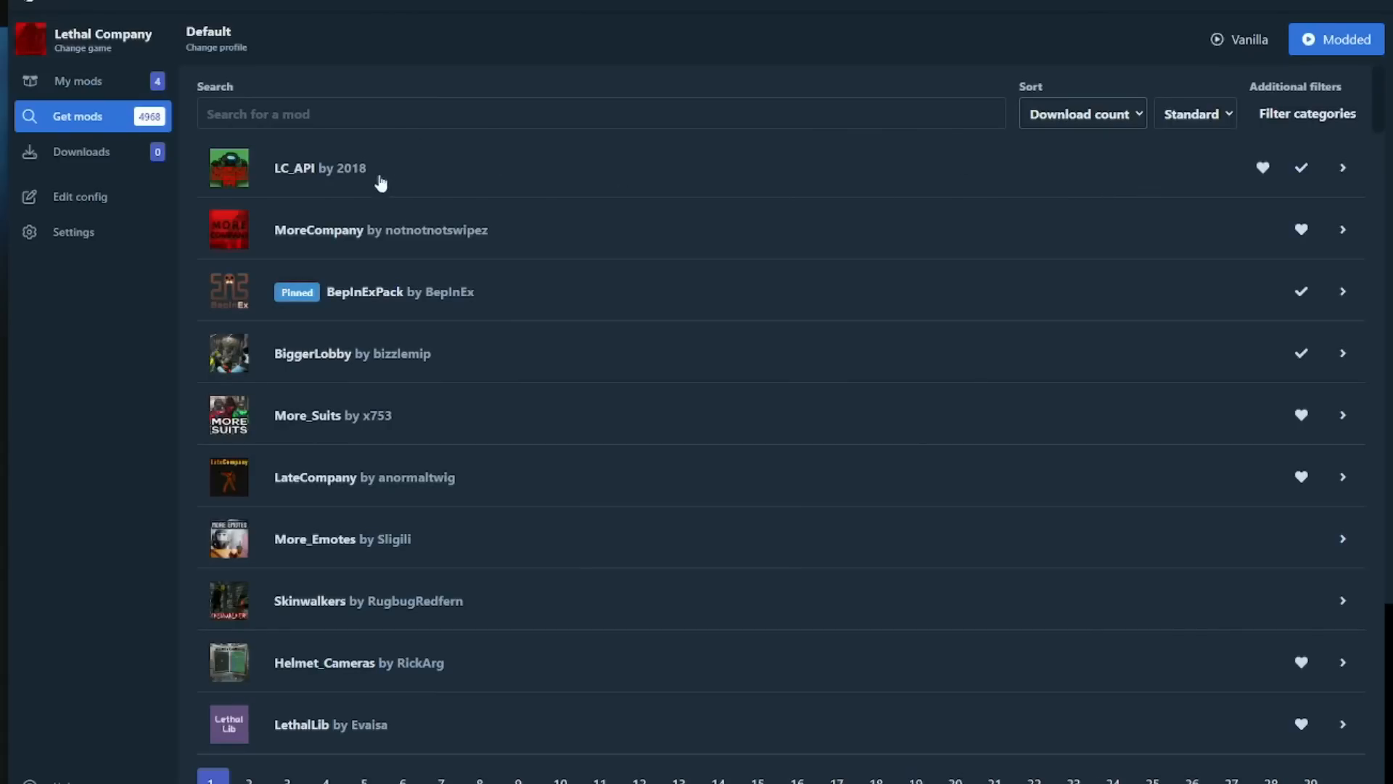